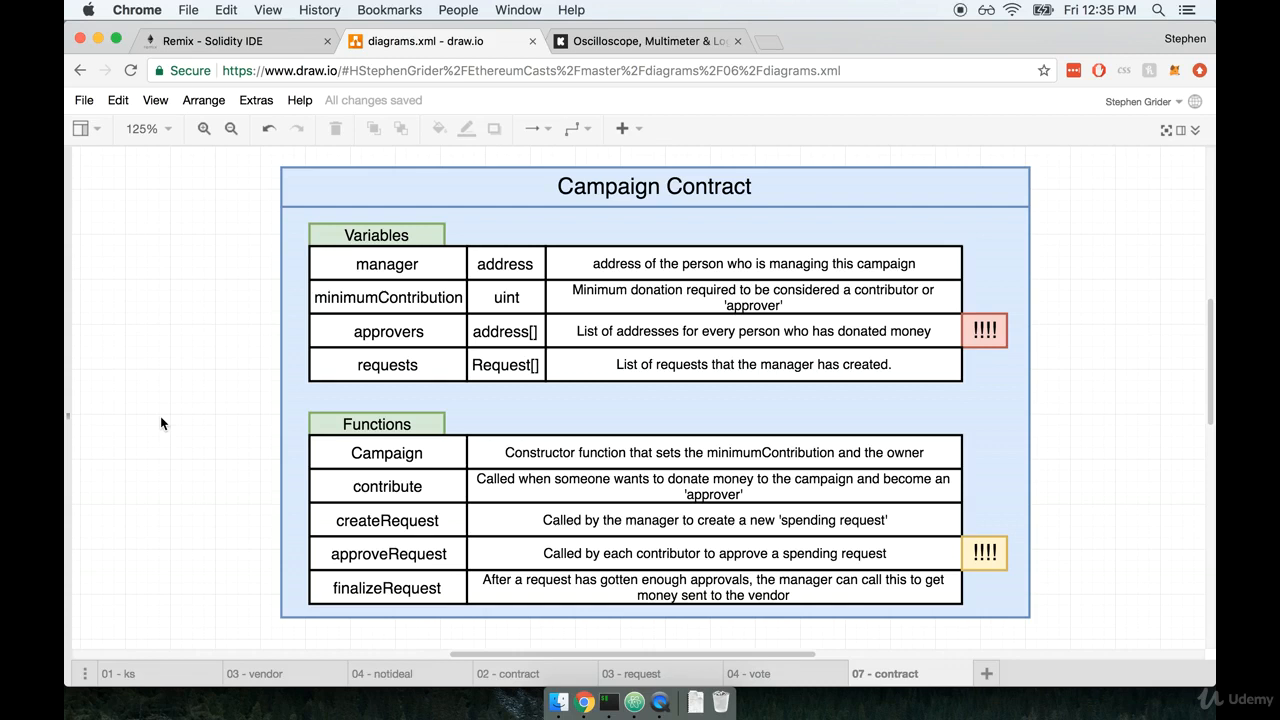
mouse_move(230, 368)
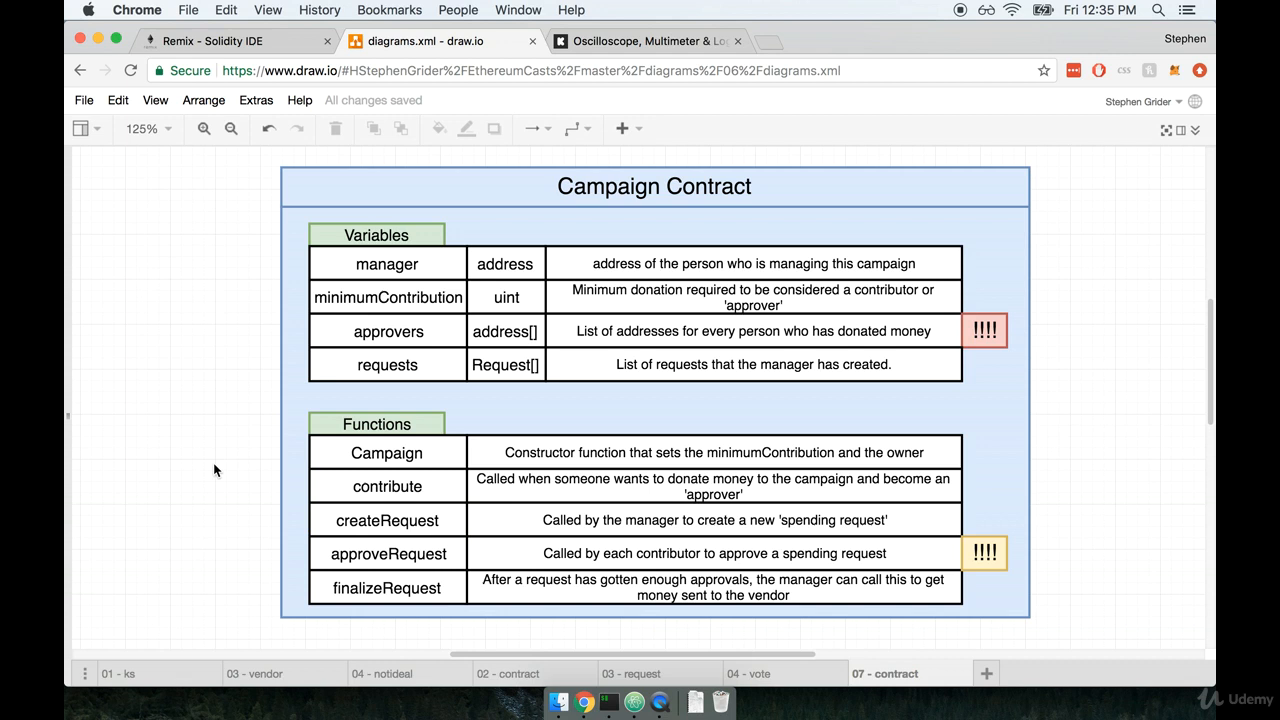
- Review the Lottery contract's manager declaration and constructor below the pragma line
click(212, 41)
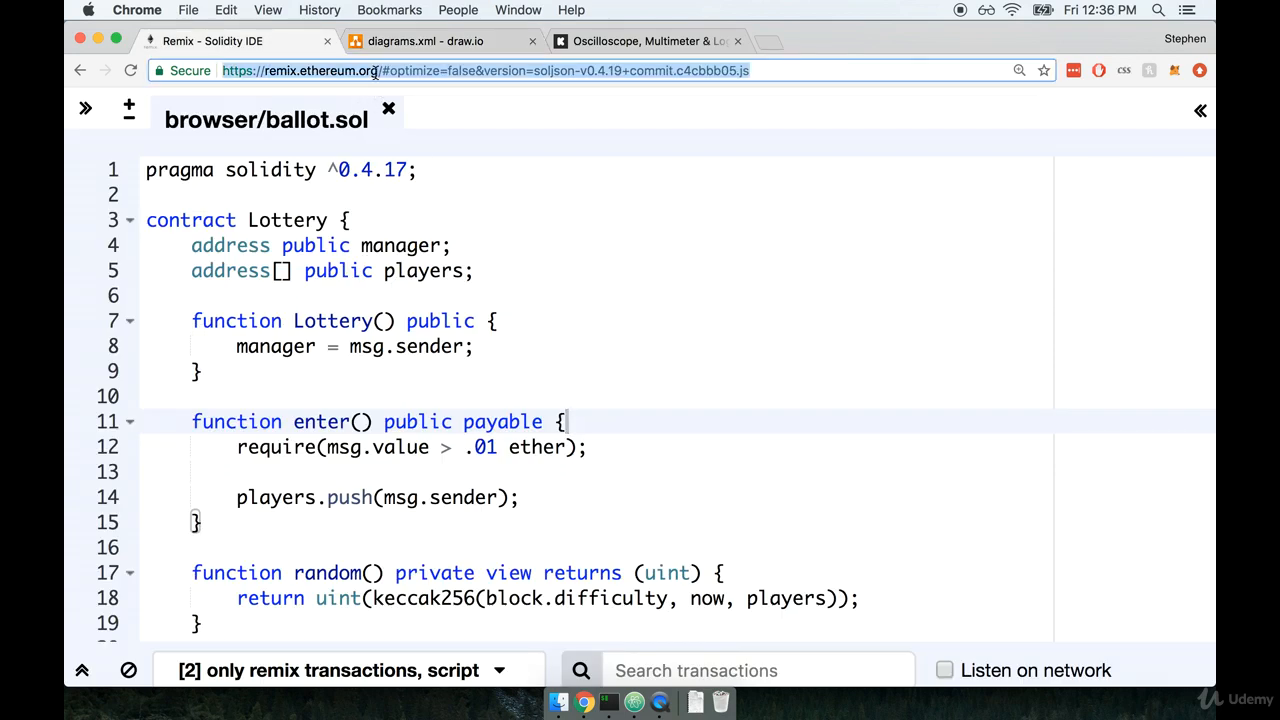
click(490, 70)
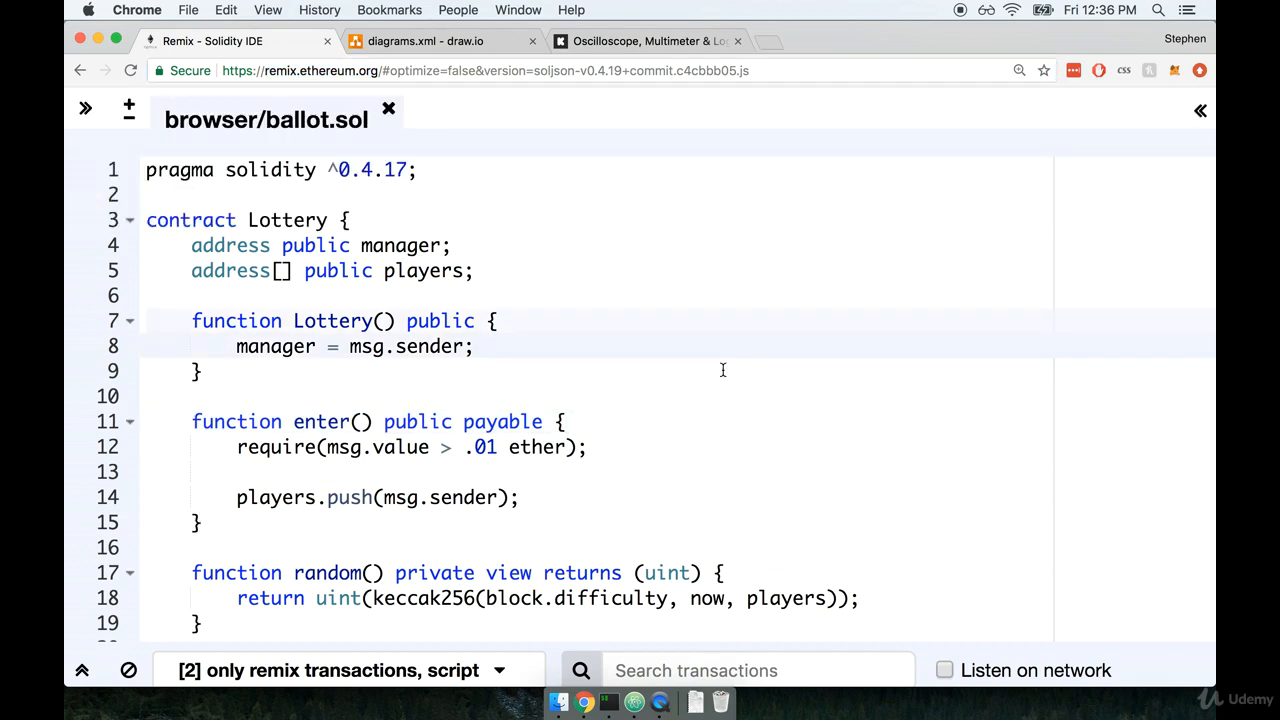
click(452, 246)
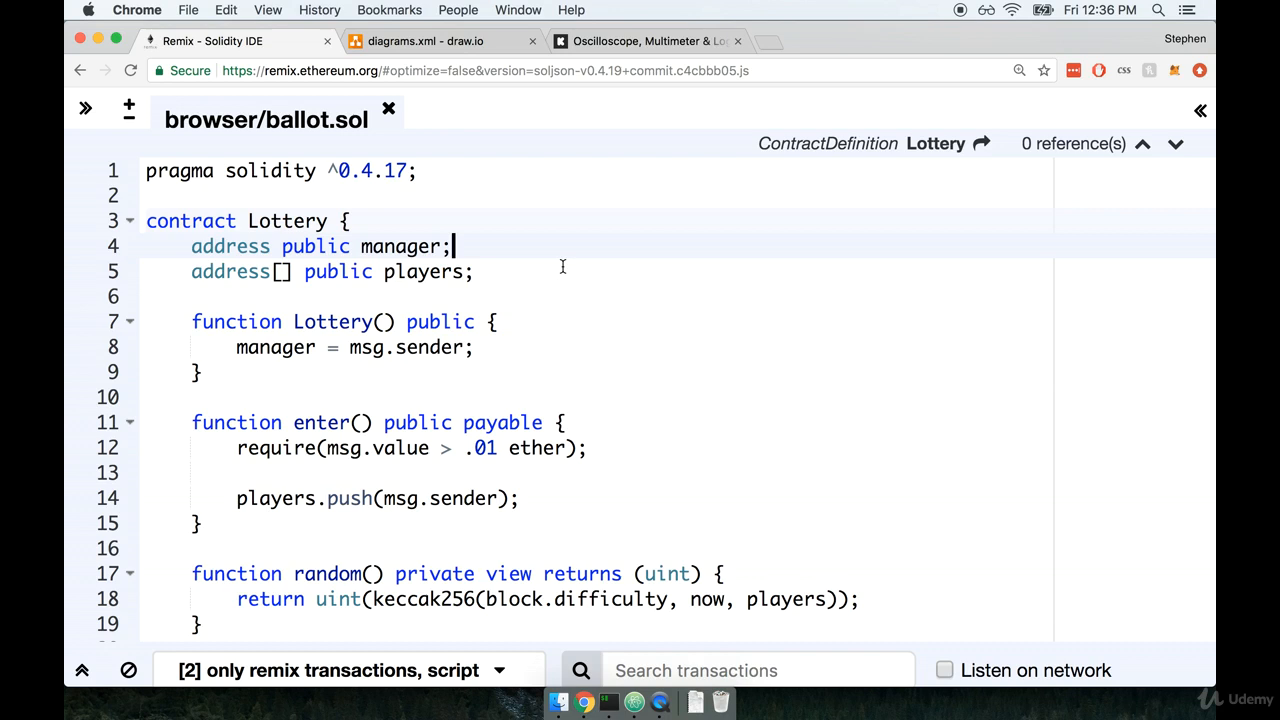
mouse_move(567, 461)
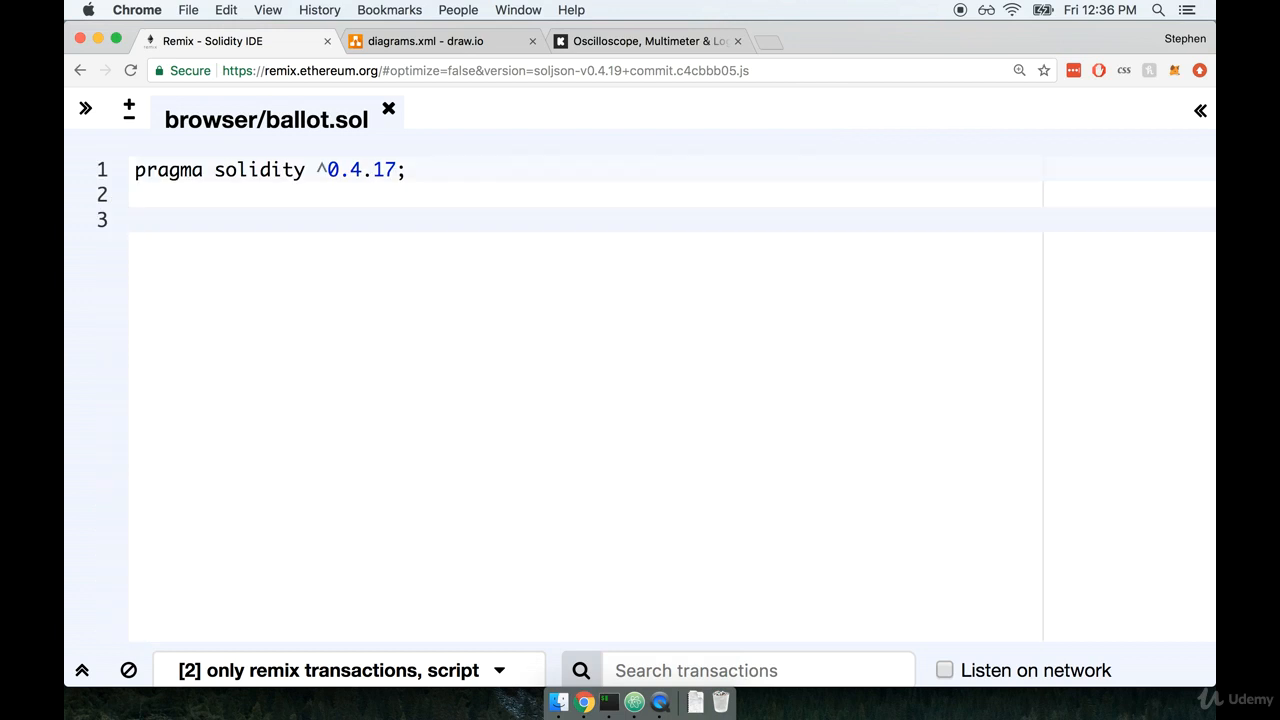
- Begin typing 'contract Campaign' on the line below the pragma solidity line
click(438, 264)
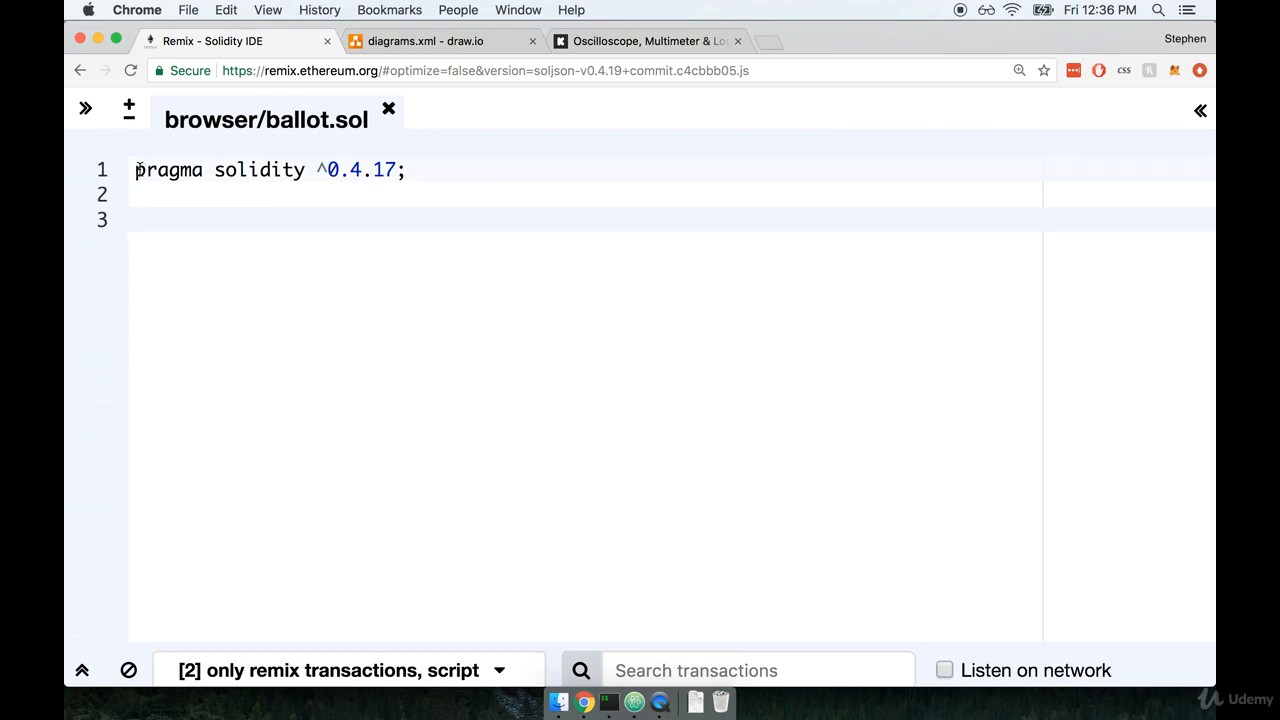
click(405, 169)
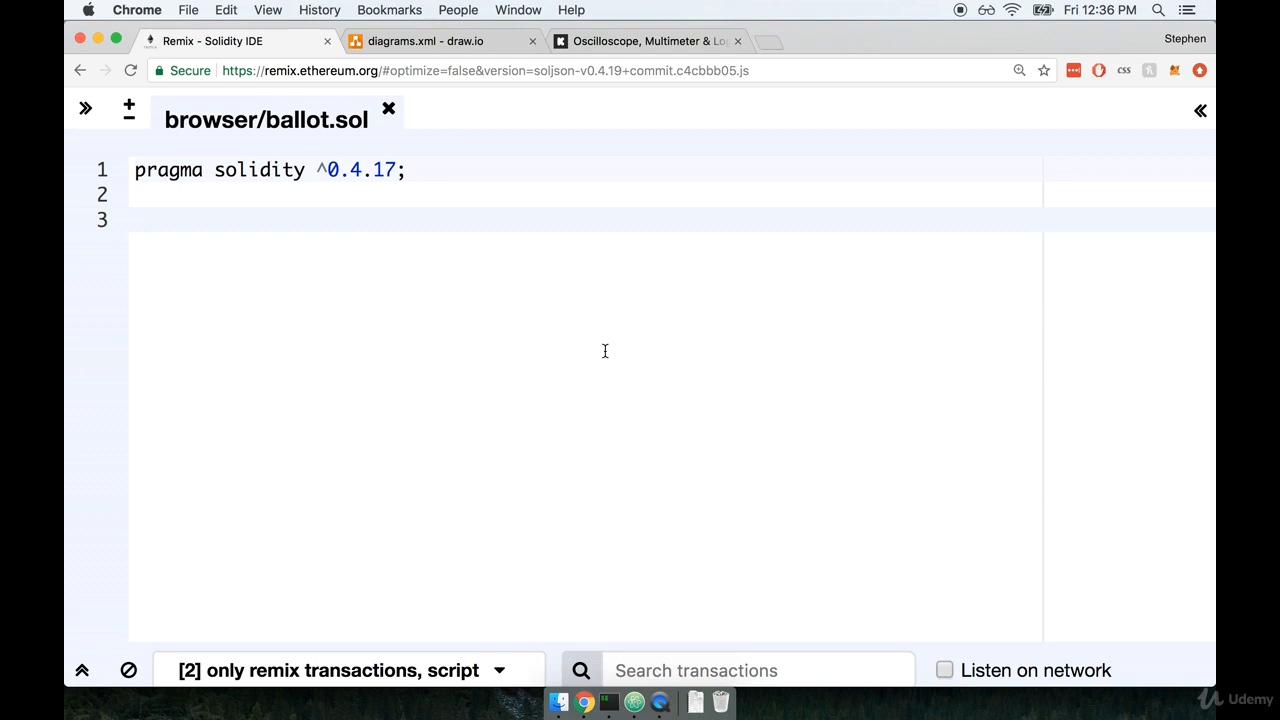
text(contract Campaign {)
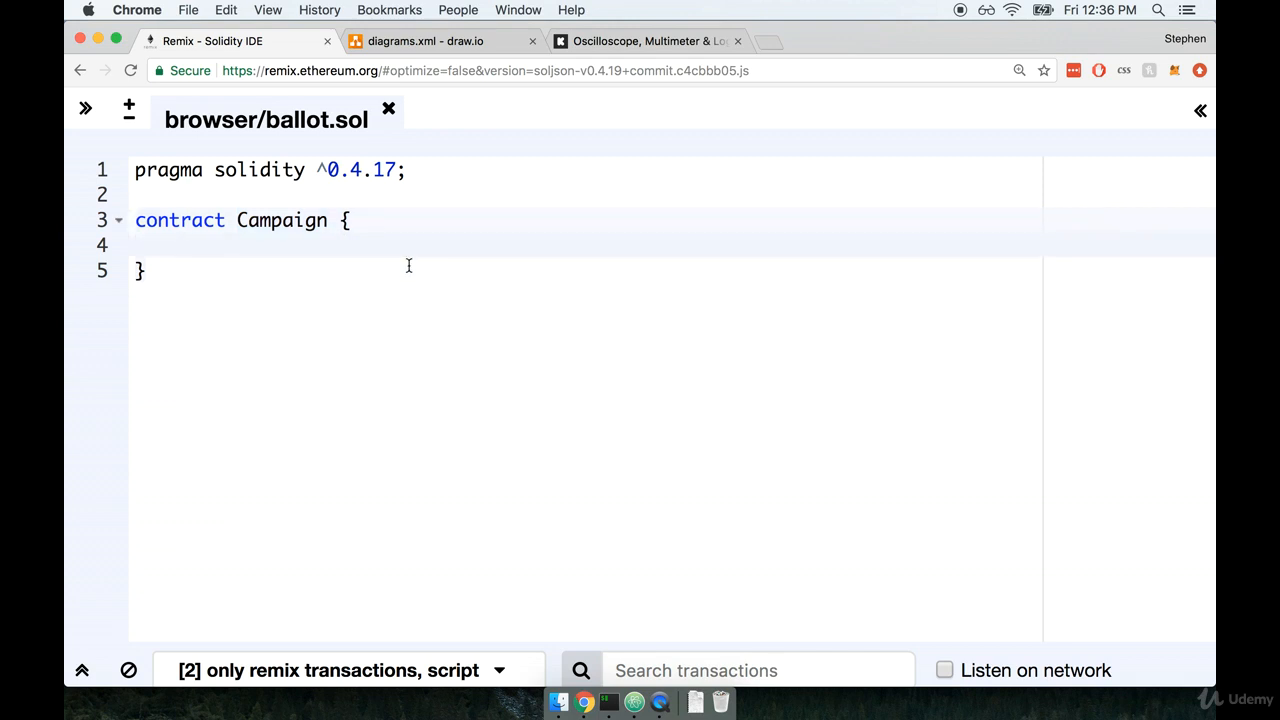
click(425, 41)
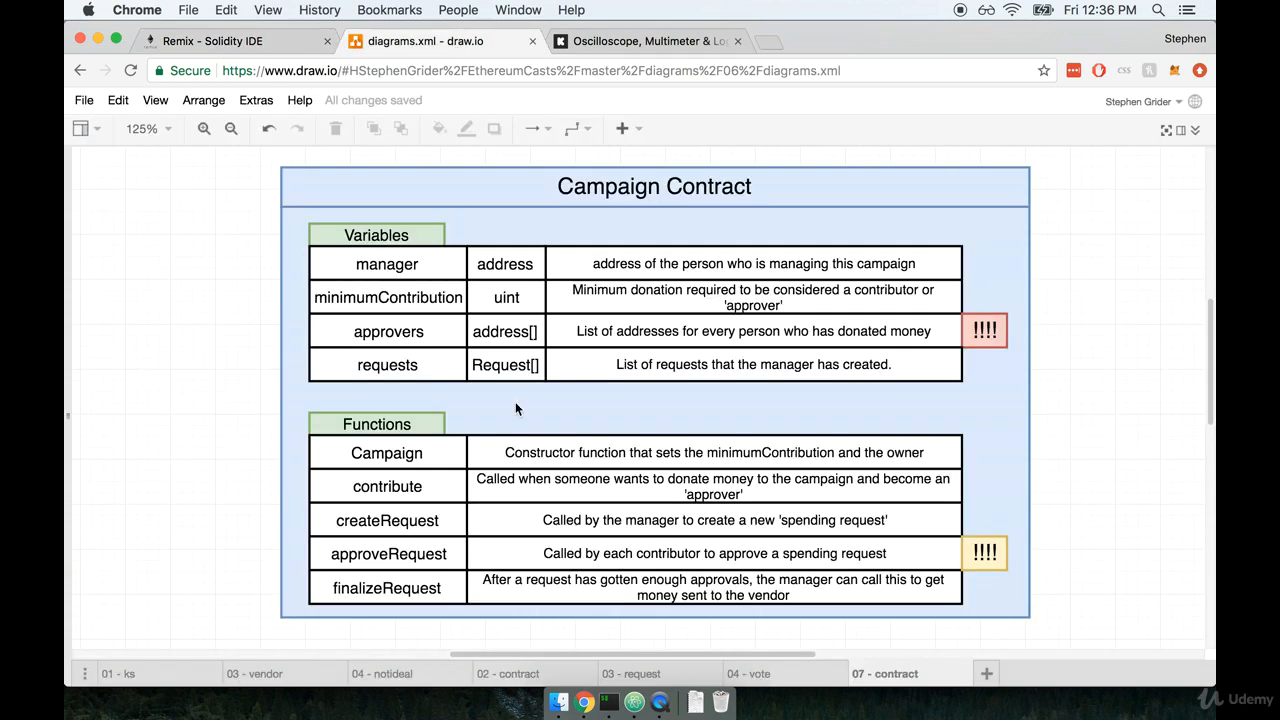
mouse_move(243, 344)
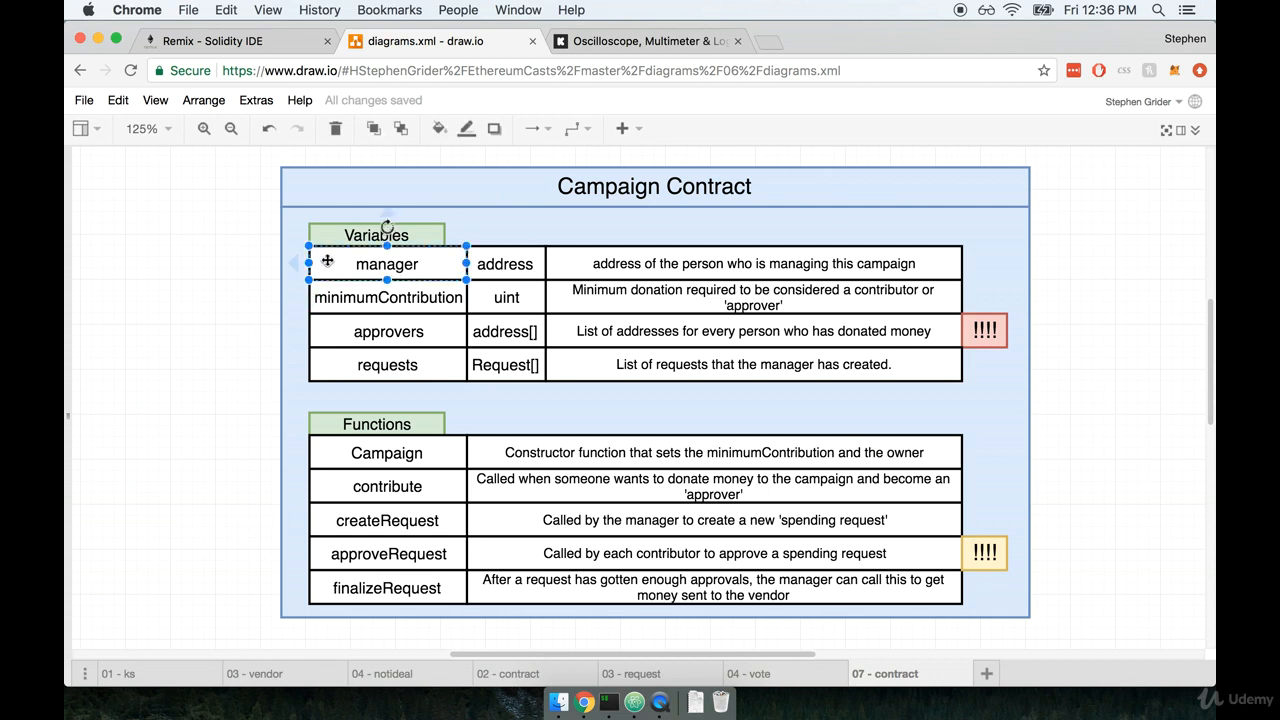
mouse_move(427, 277)
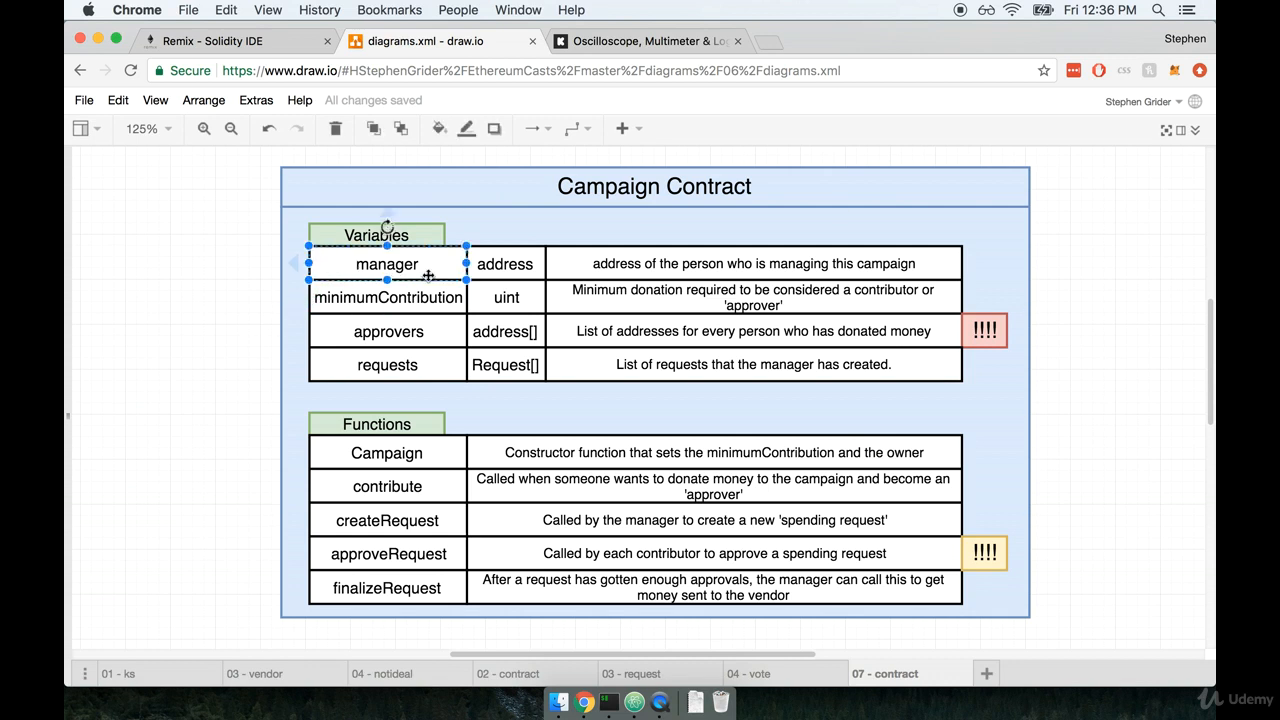
click(753, 263)
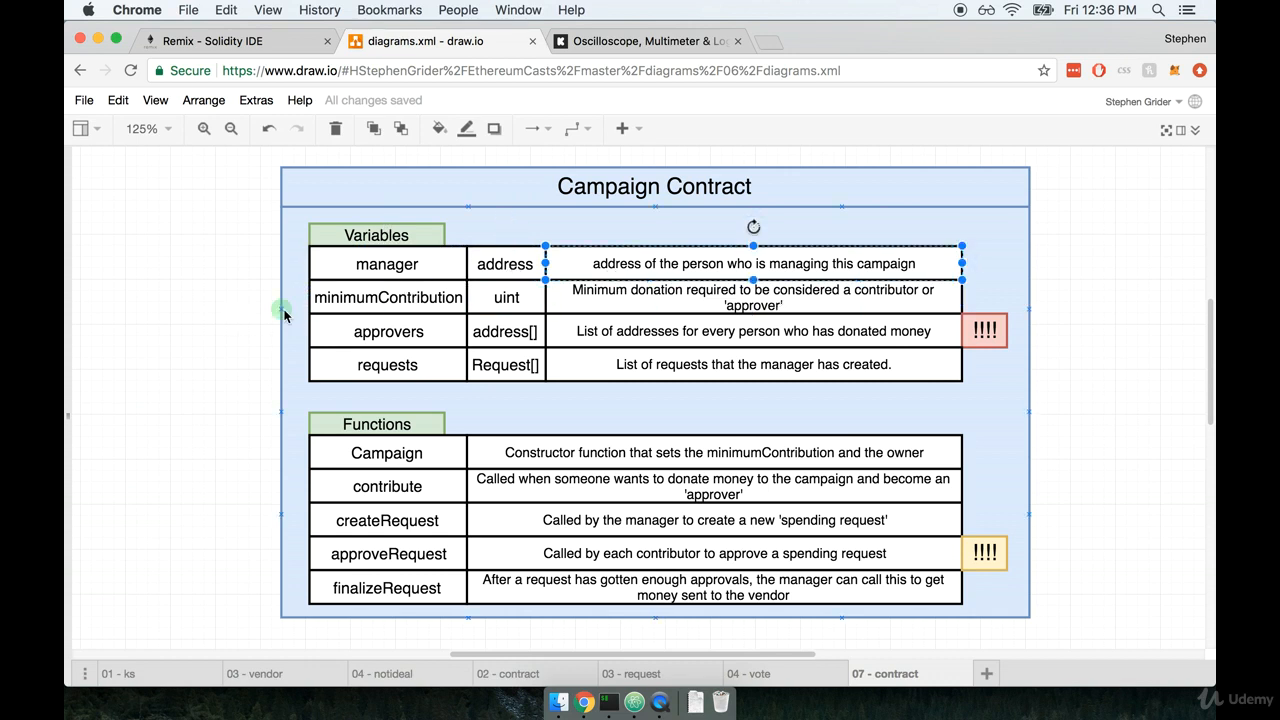
click(386, 452)
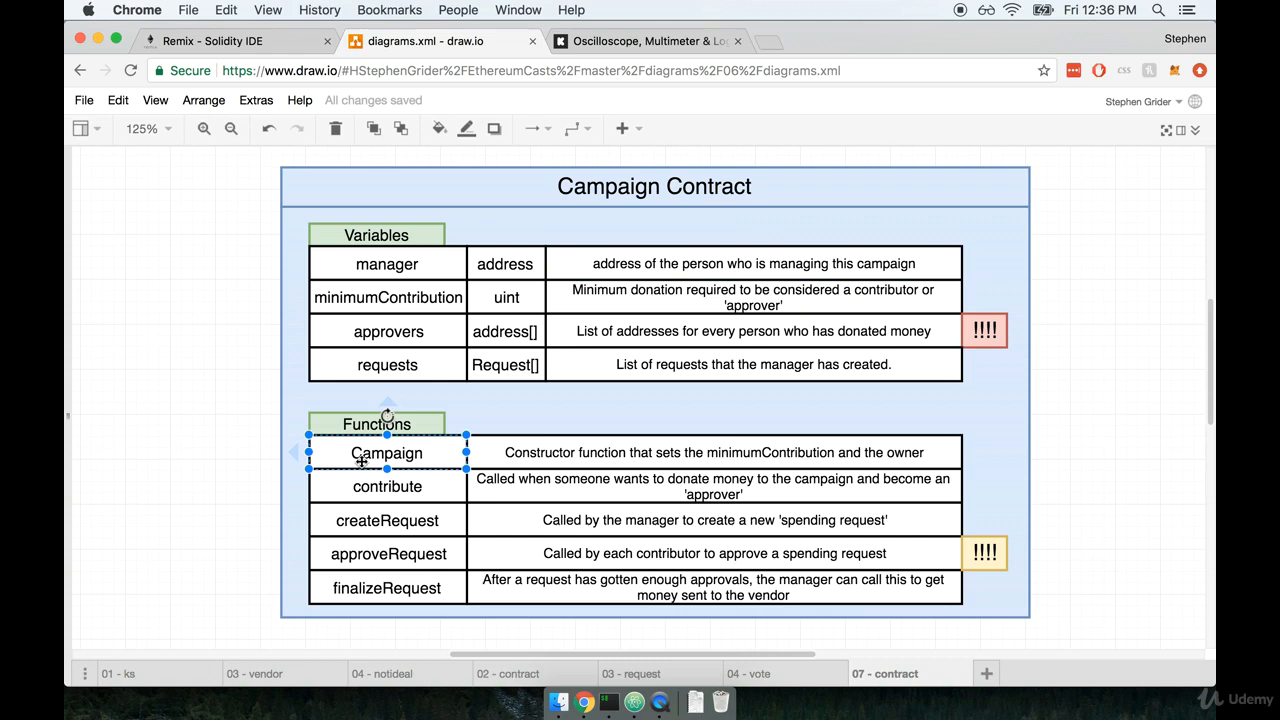
mouse_move(235, 361)
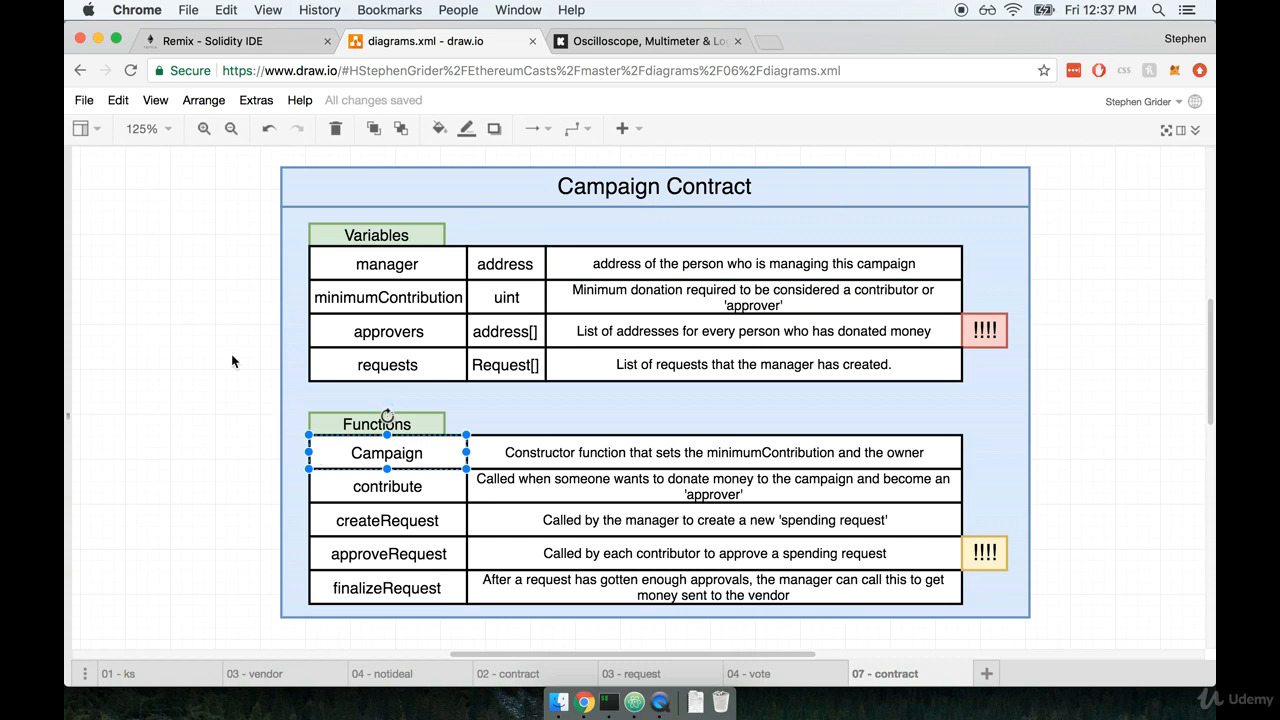
click(210, 41)
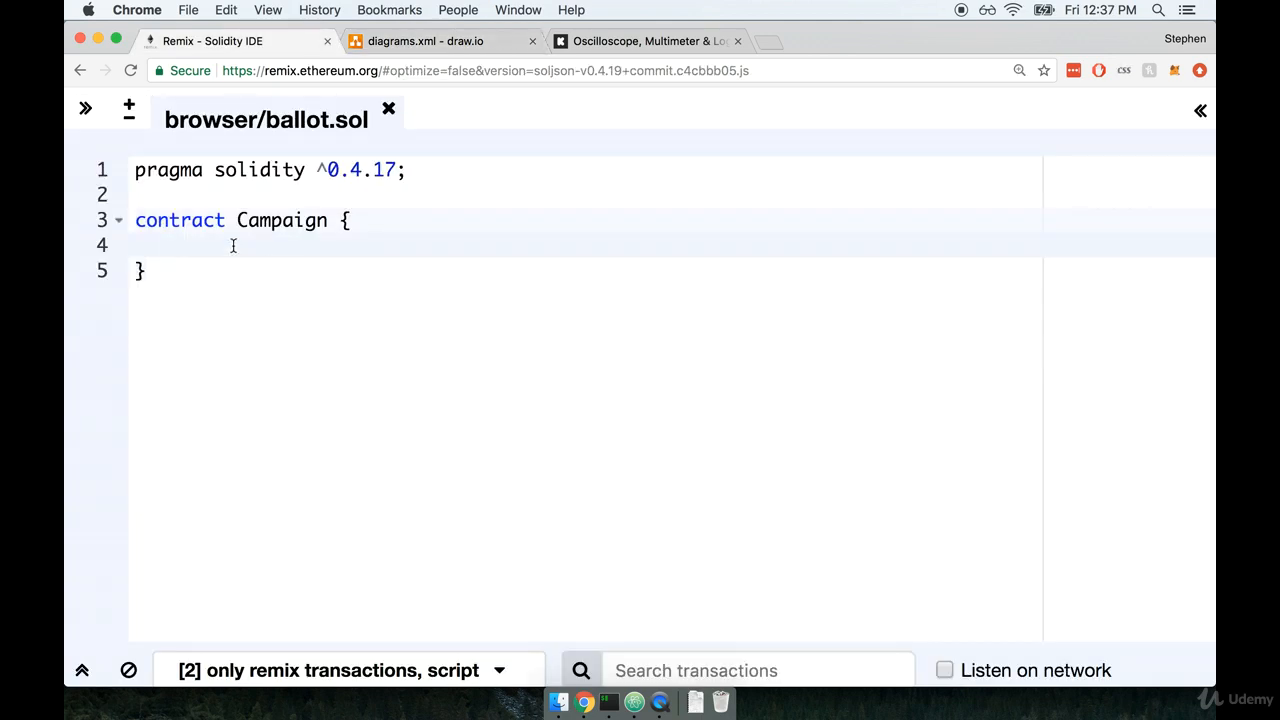
mouse_move(363, 285)
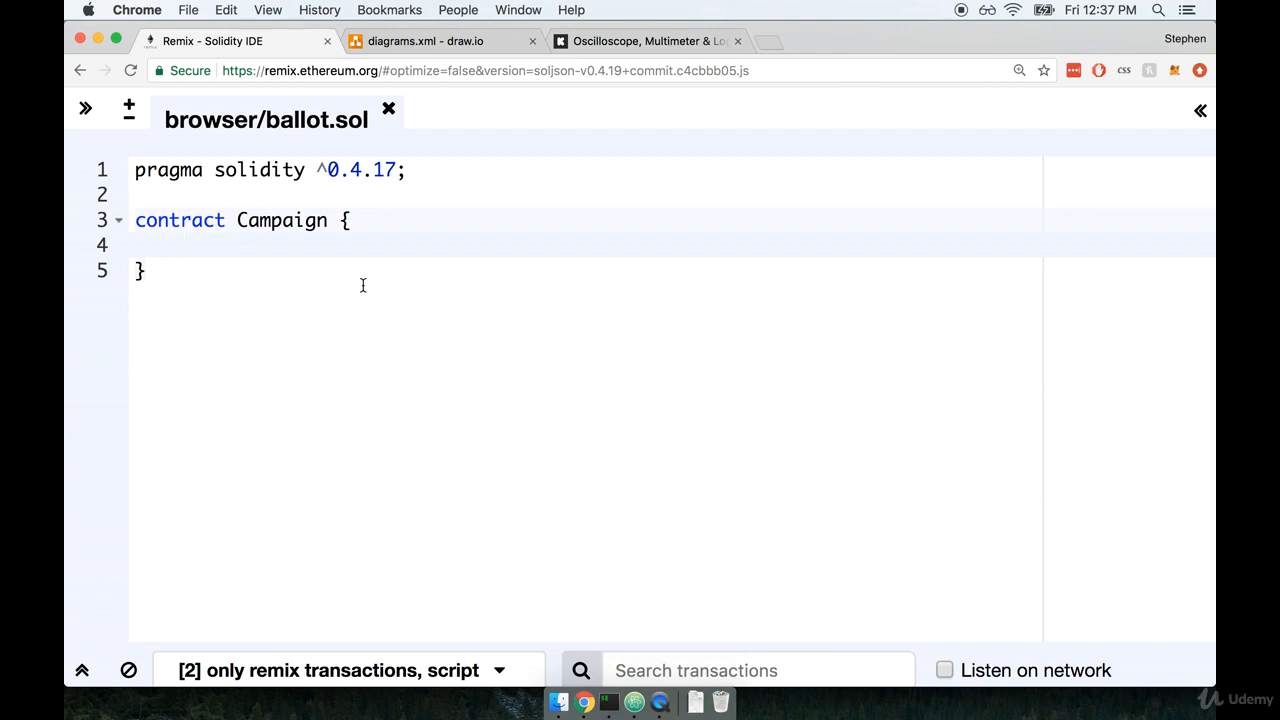
- Declare 'address public manager;' inside the Campaign contract body
text(address)
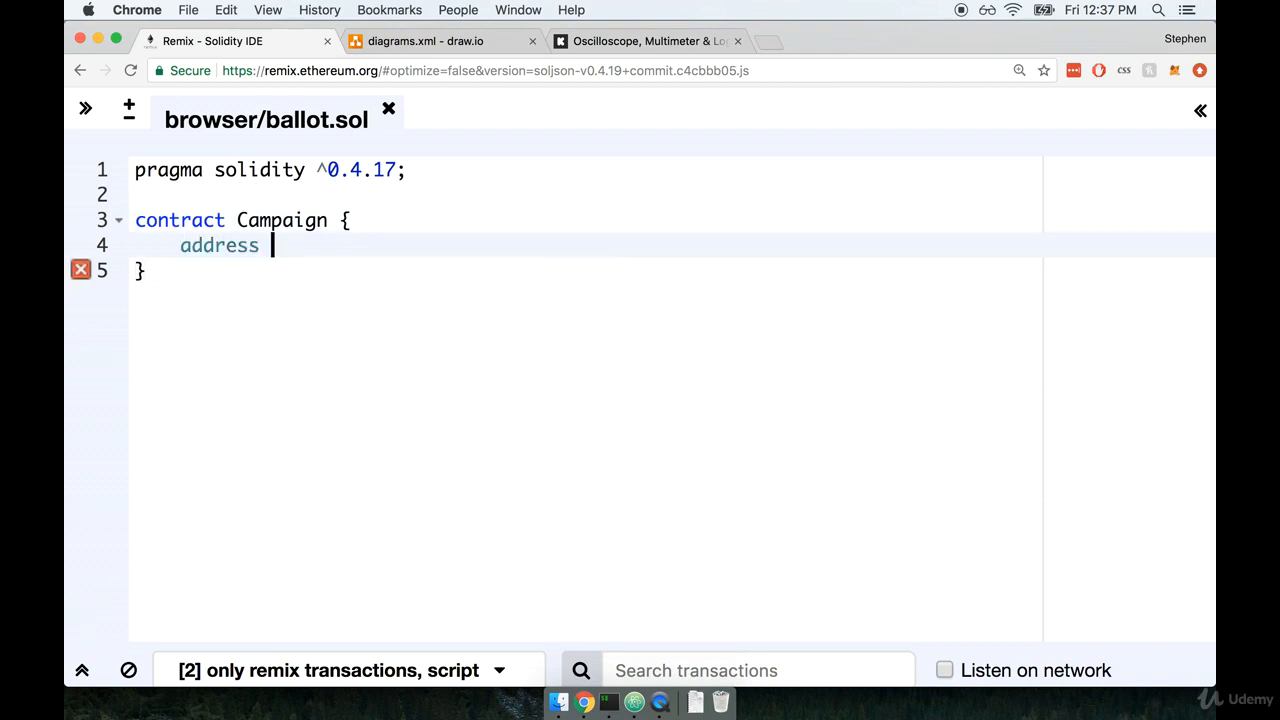
text(public)
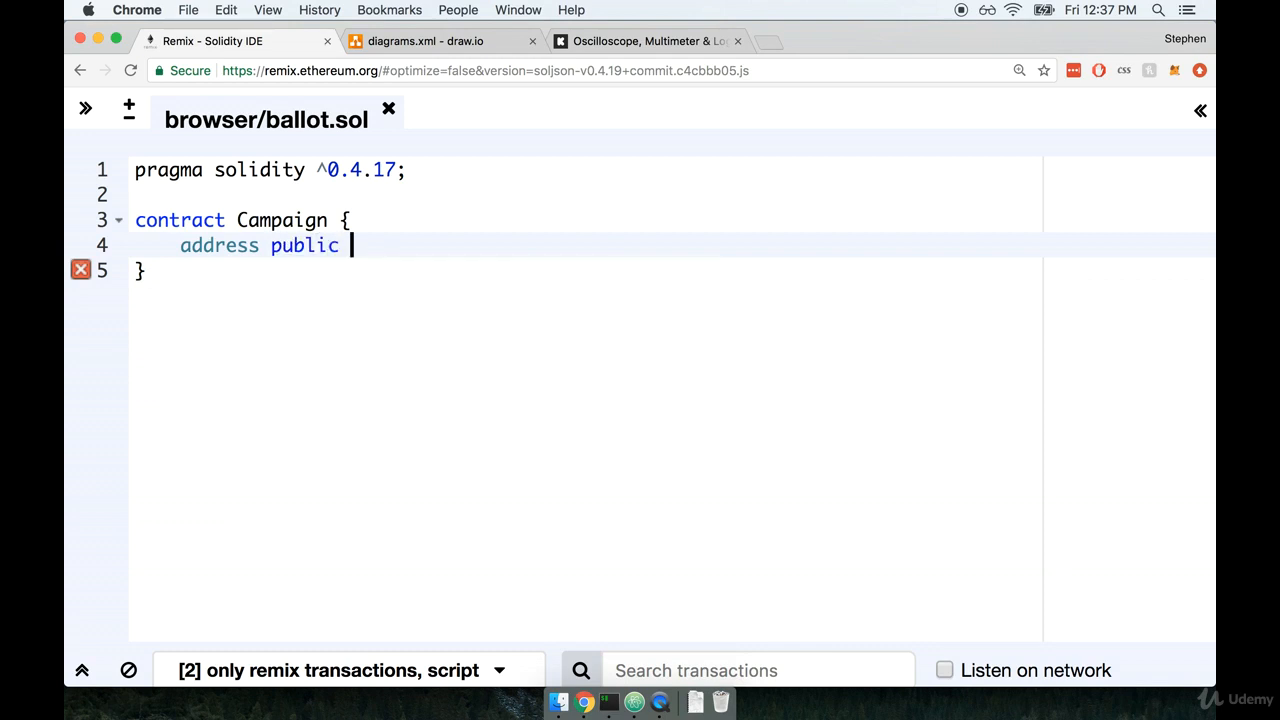
text(manager;)
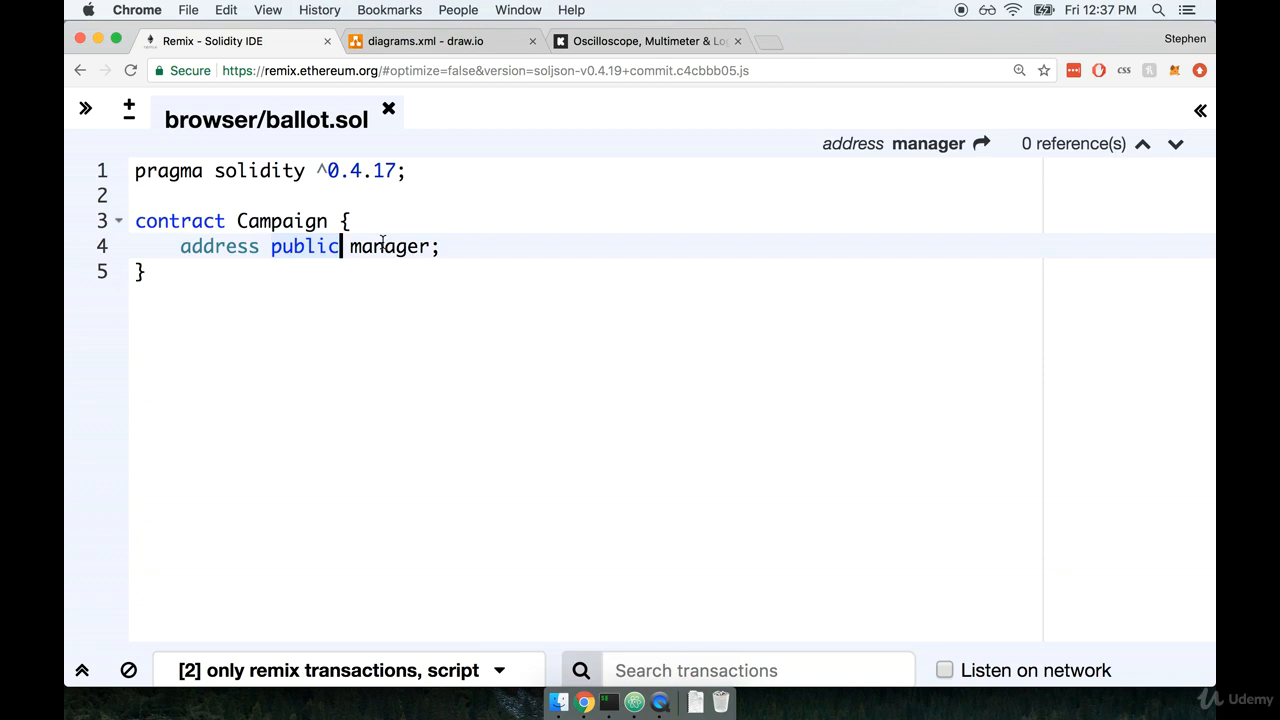
mouse_move(586, 311)
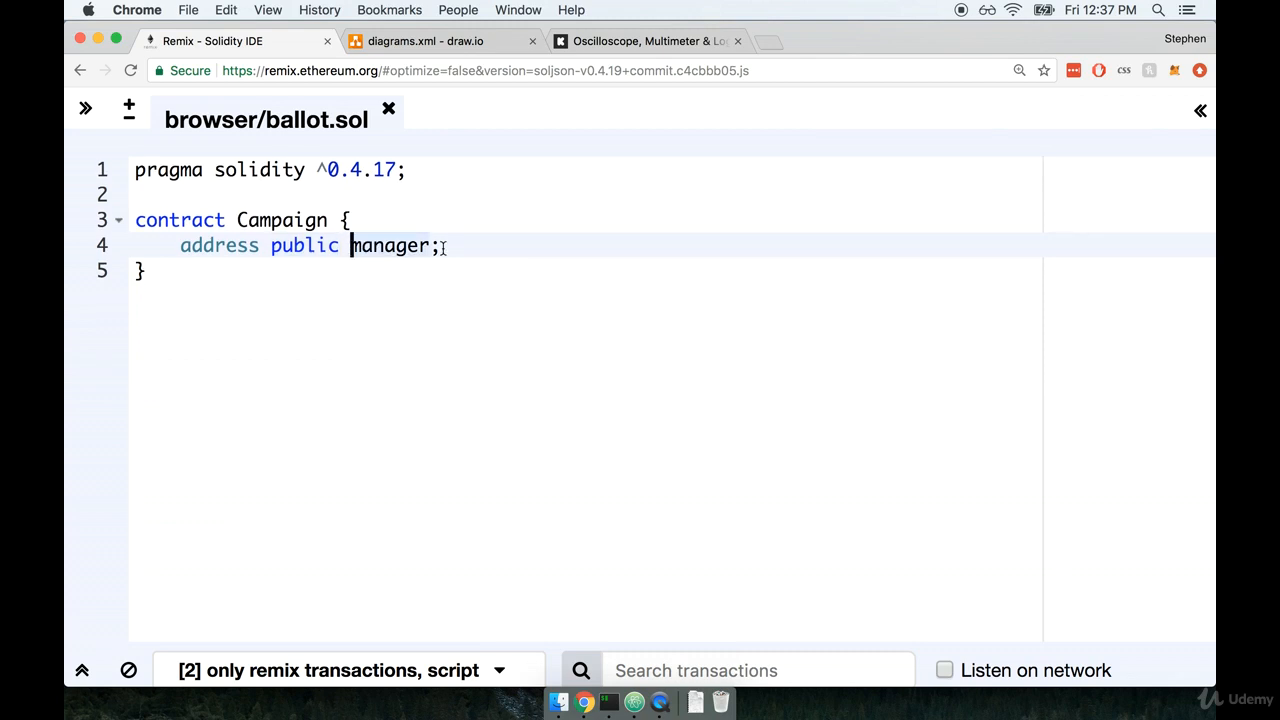
- Point out the Campaign contract name and select the word manager
click(281, 220)
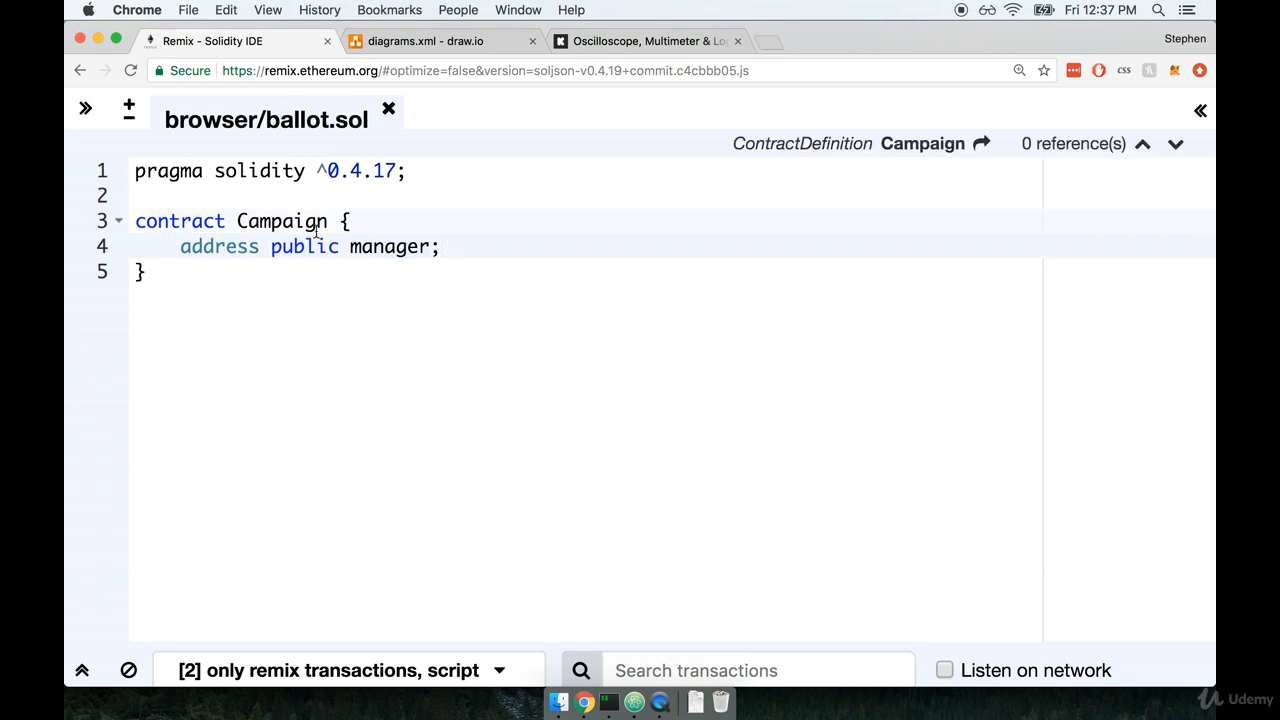
click(398, 246)
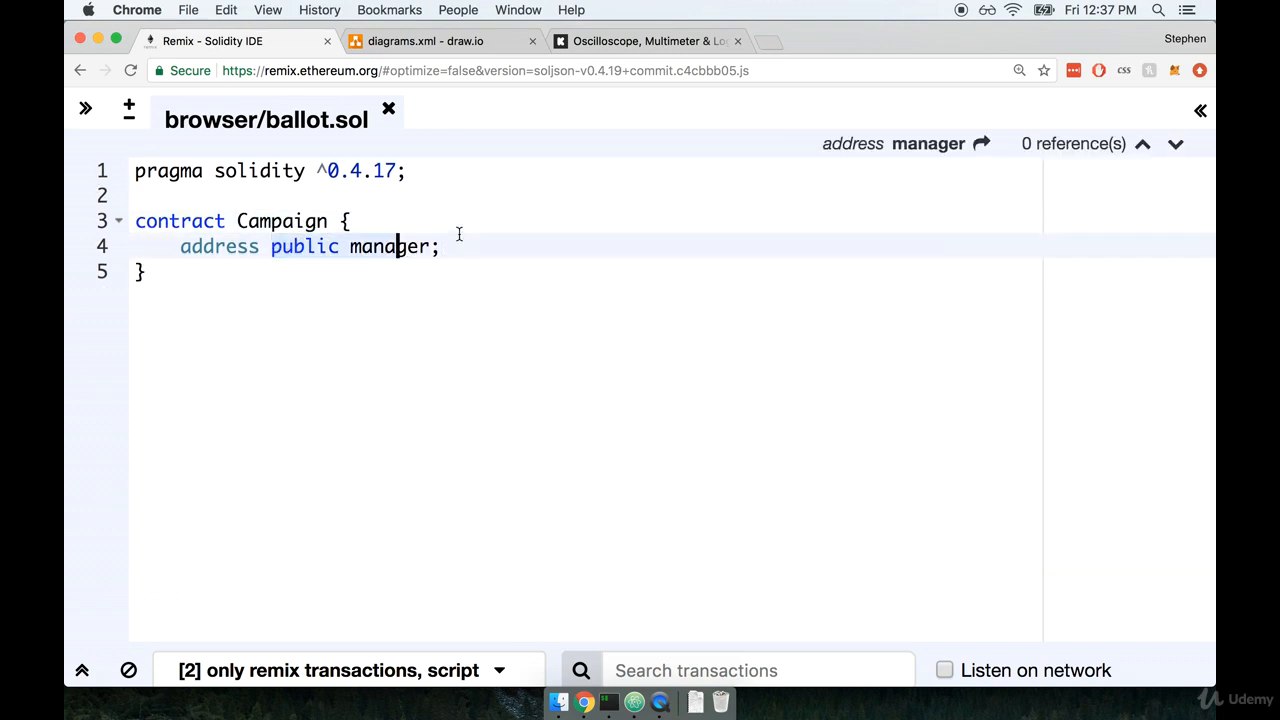
double_click(303, 246)
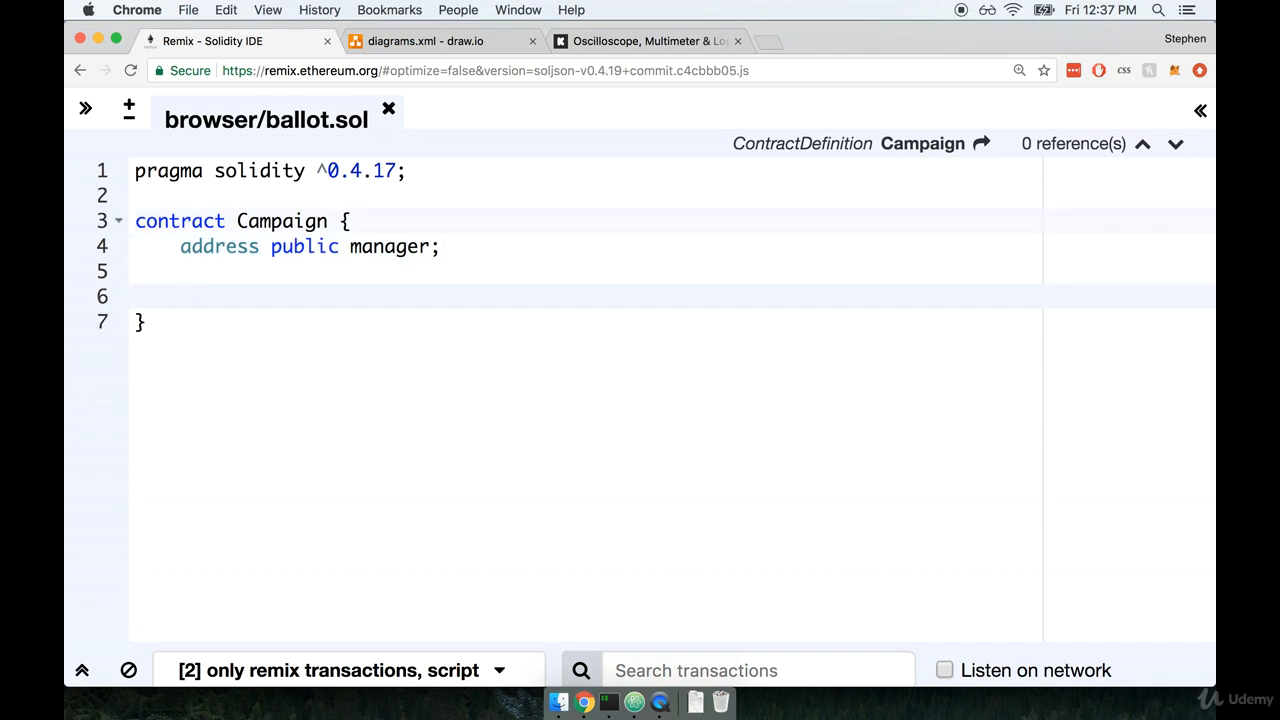
- Write a public Campaign constructor containing 'manager = msg.sender;'
text(function Campaign()
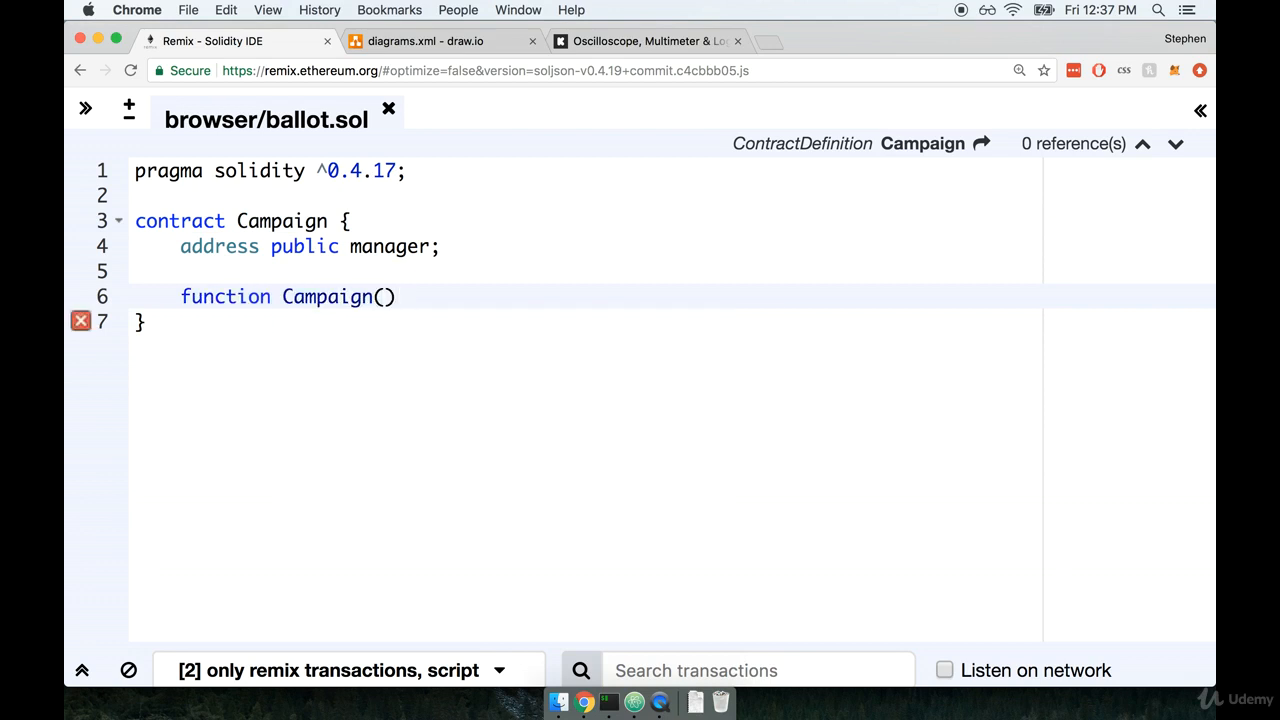
text(public {)
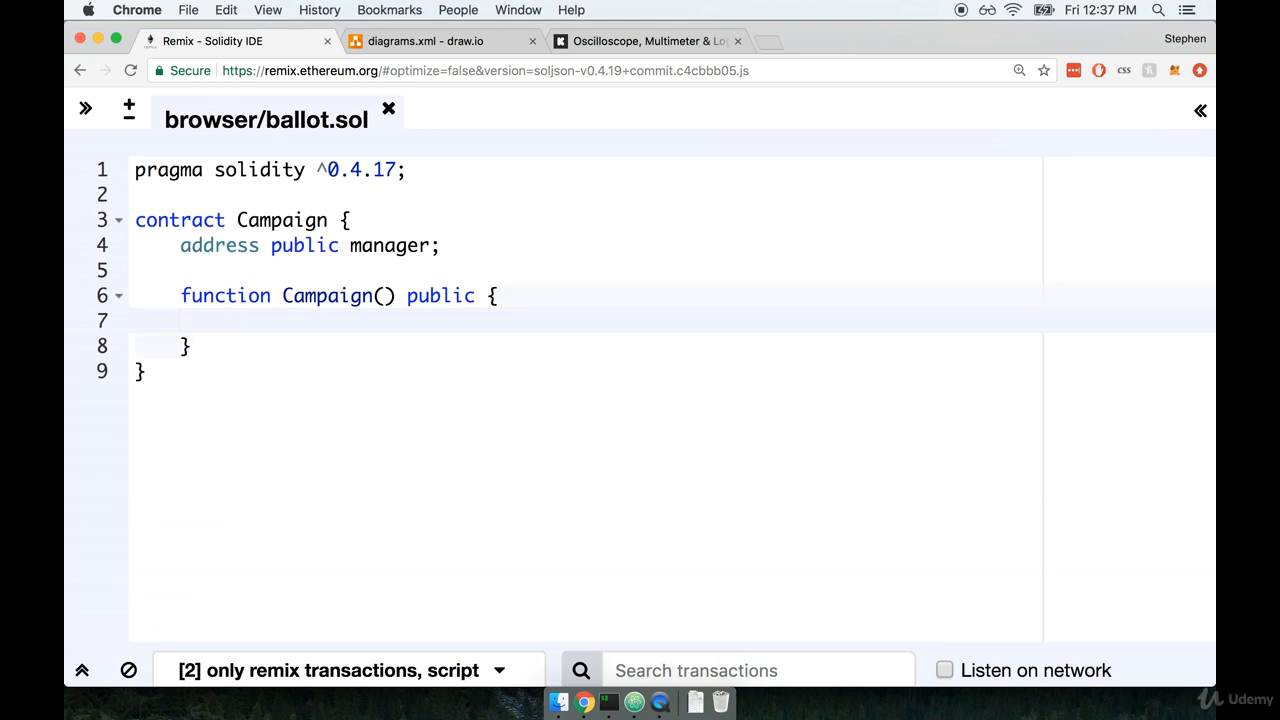
mouse_move(420, 265)
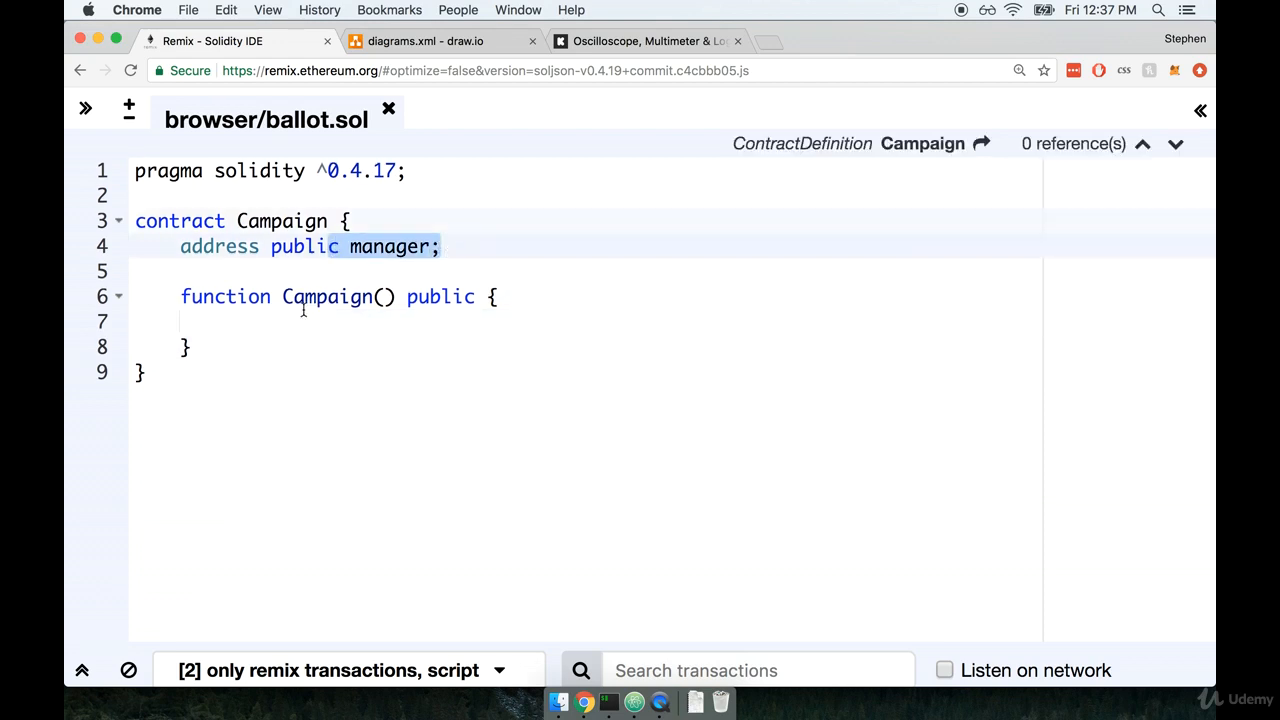
click(227, 320)
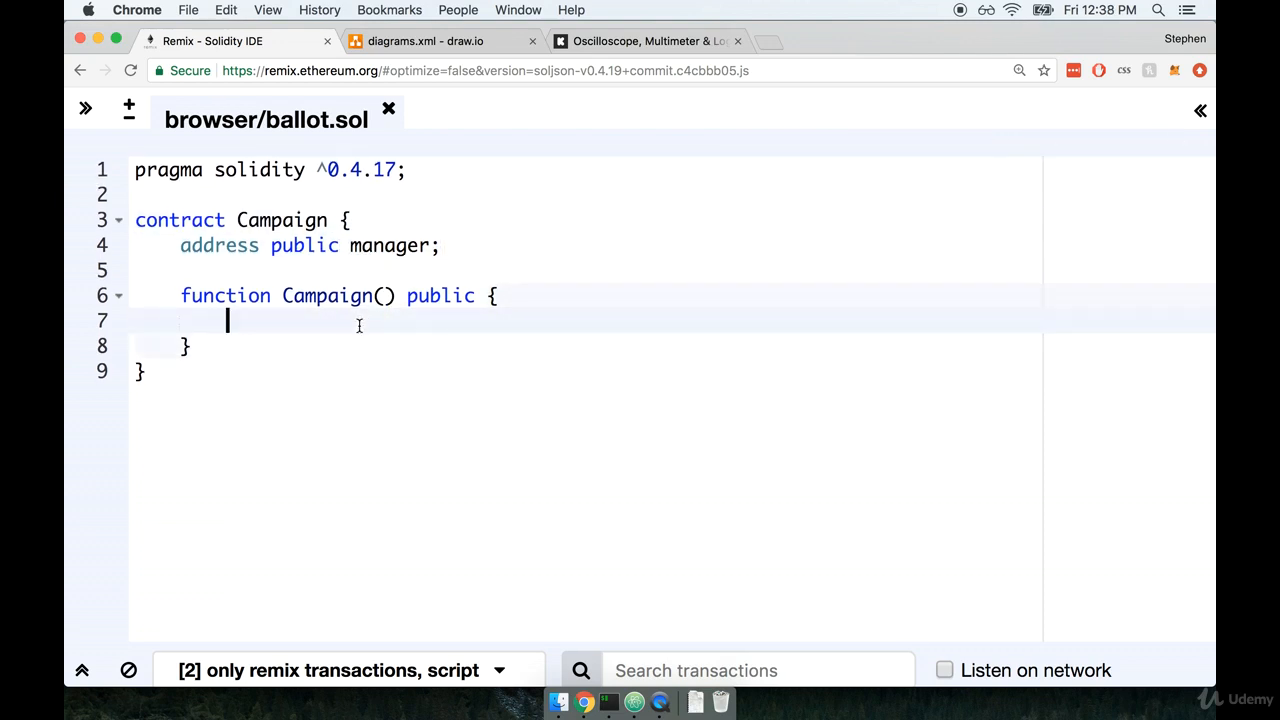
text(manager)
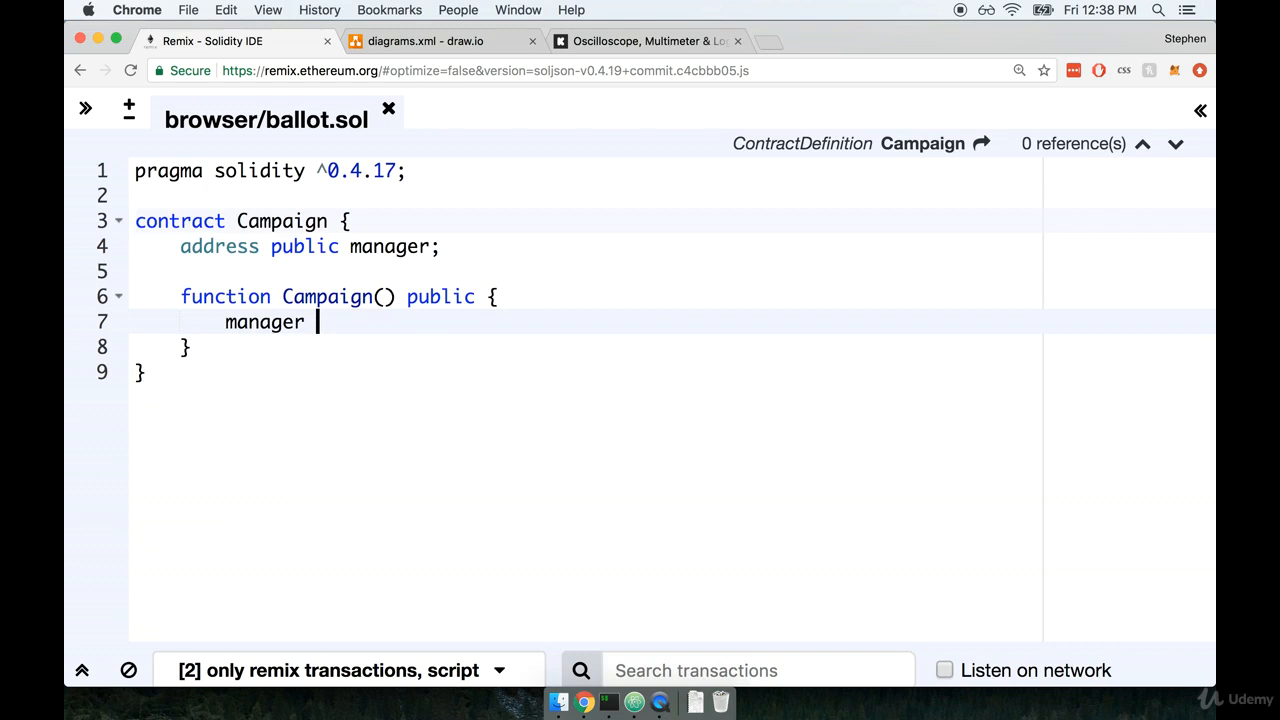
text(= msg.send)
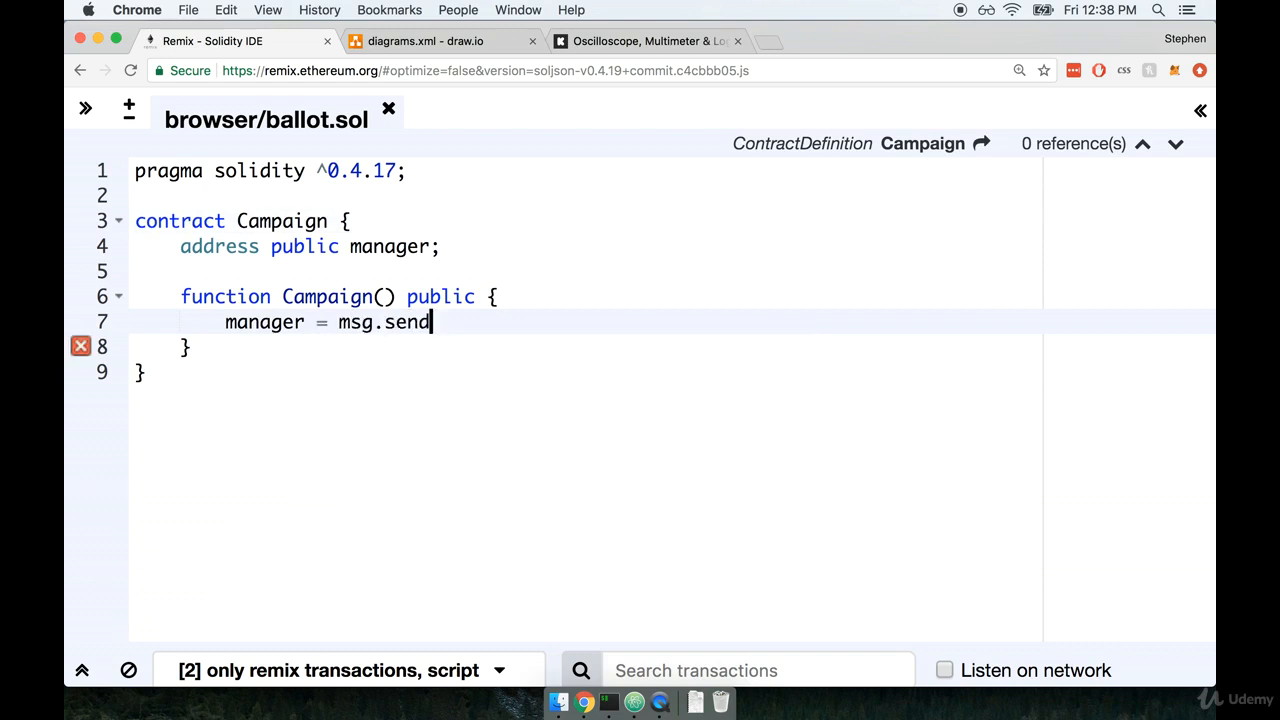
text(er;)
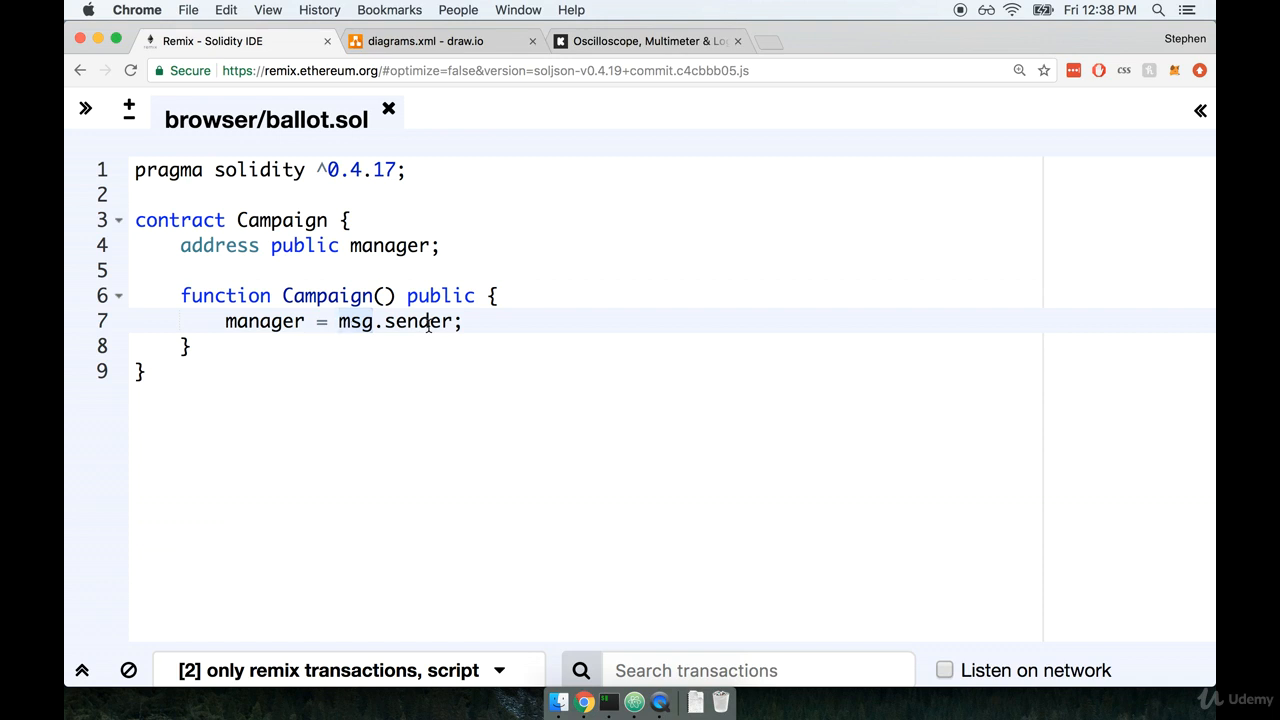
mouse_move(618, 360)
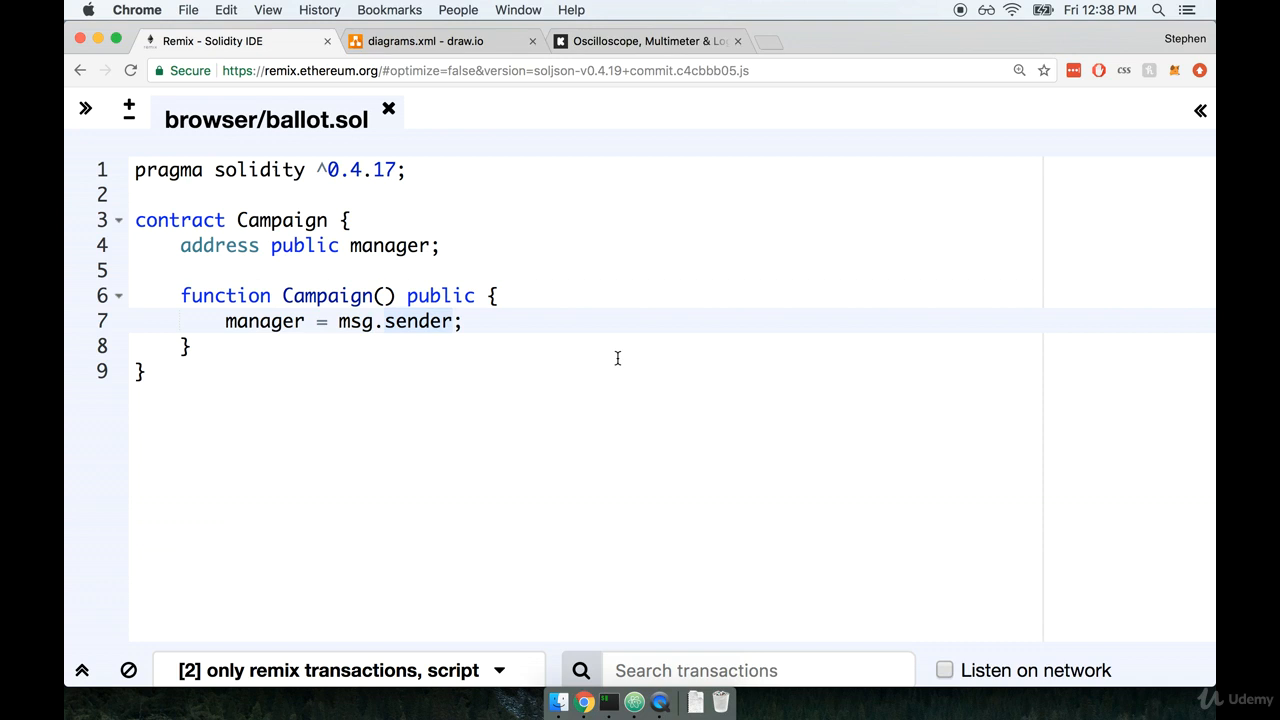
click(463, 321)
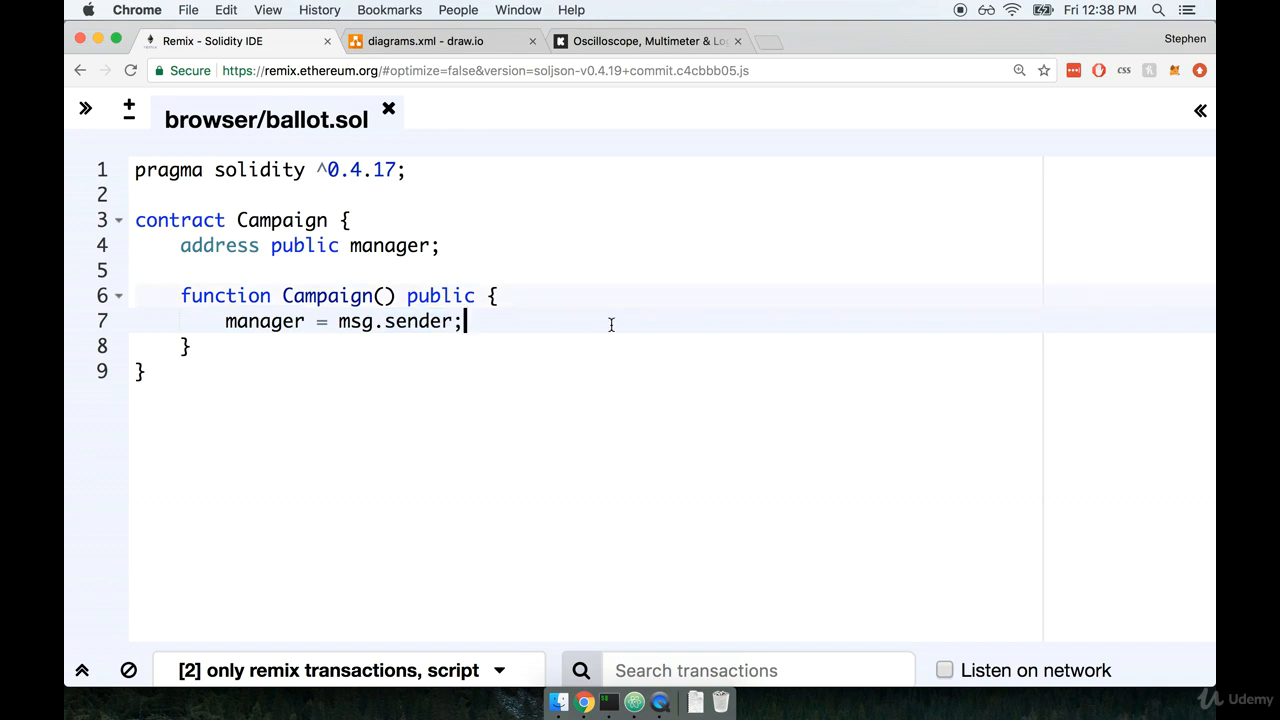
mouse_move(611, 324)
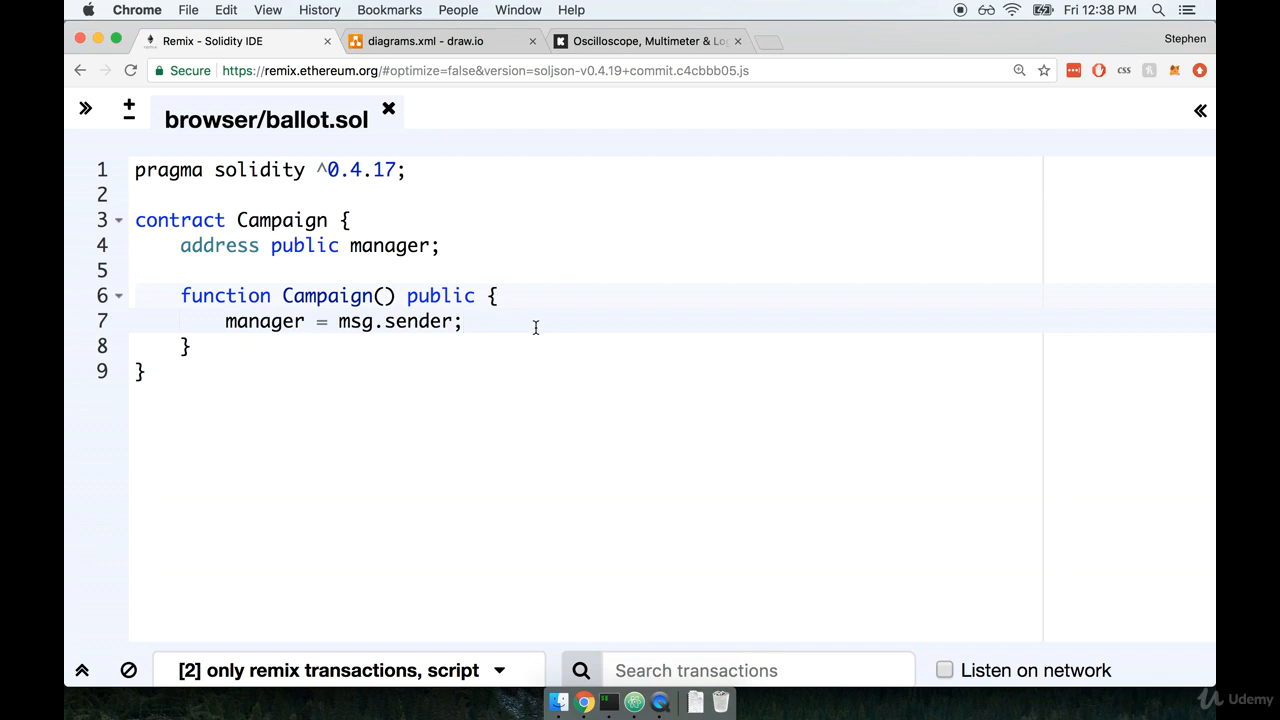
- Check the minimumContribution description in the draw.io diagram, then return to the code
click(440, 41)
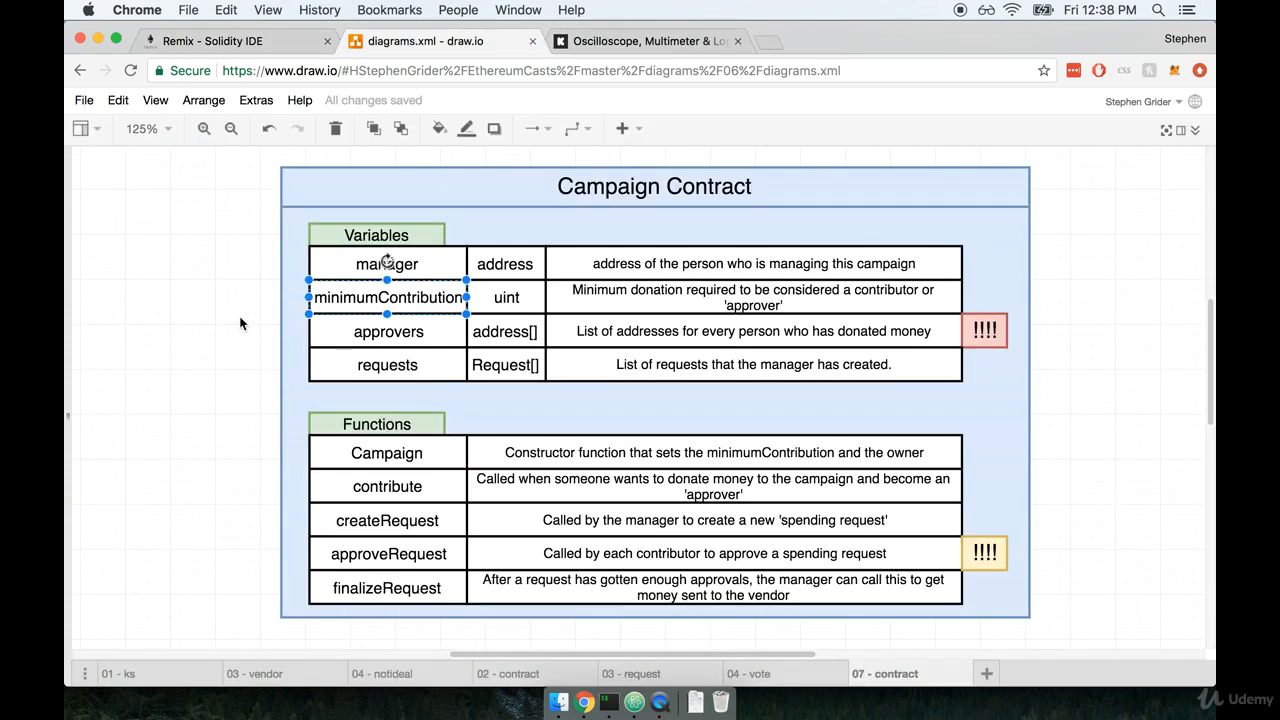
mouse_move(428, 304)
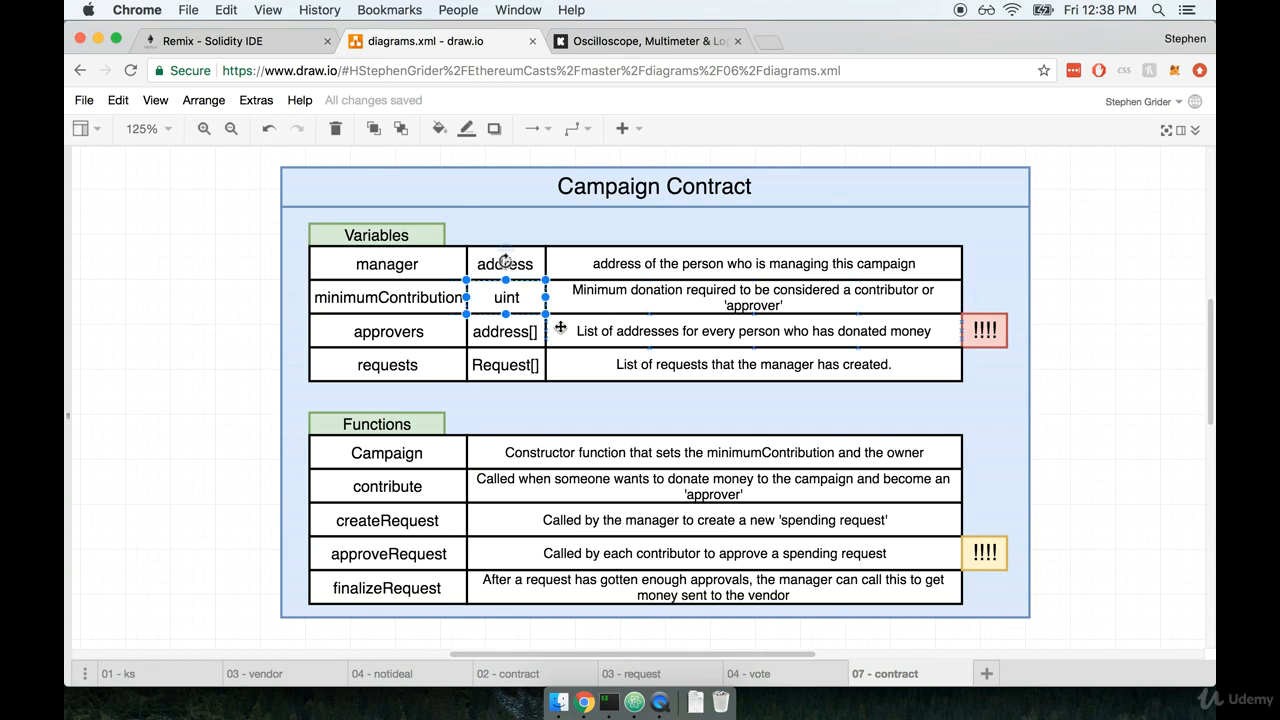
click(752, 297)
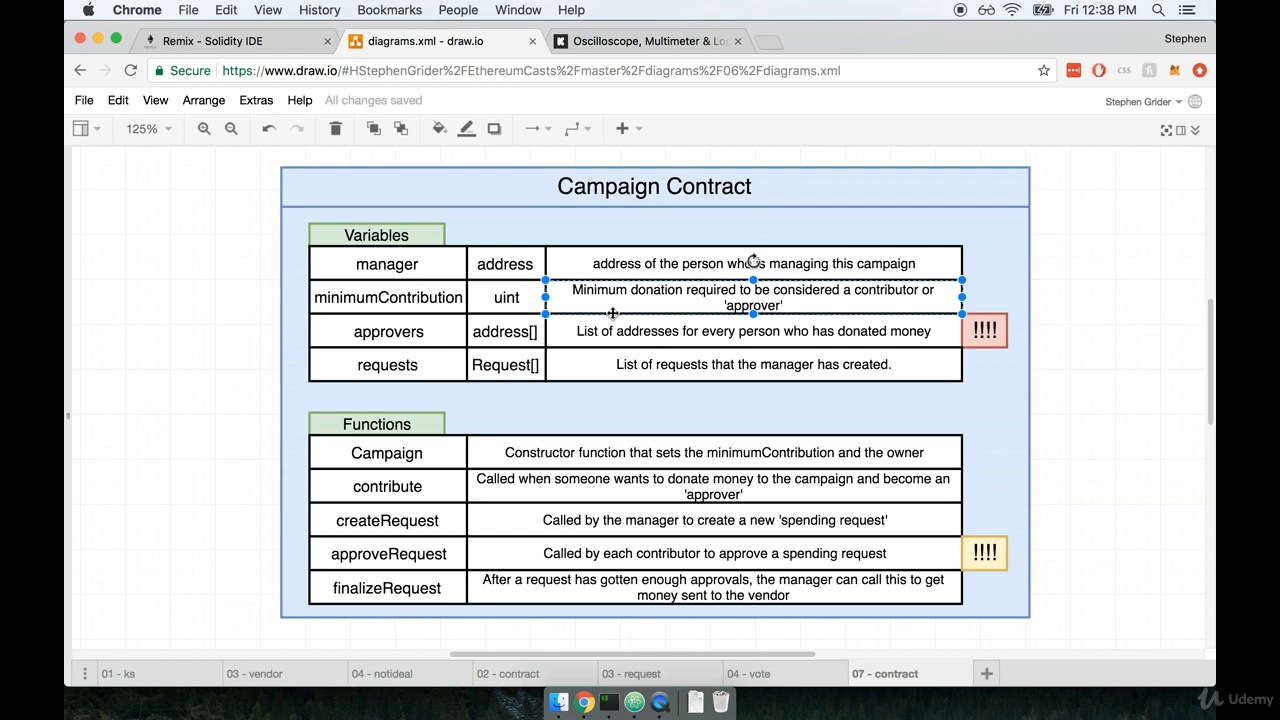
mouse_move(680, 319)
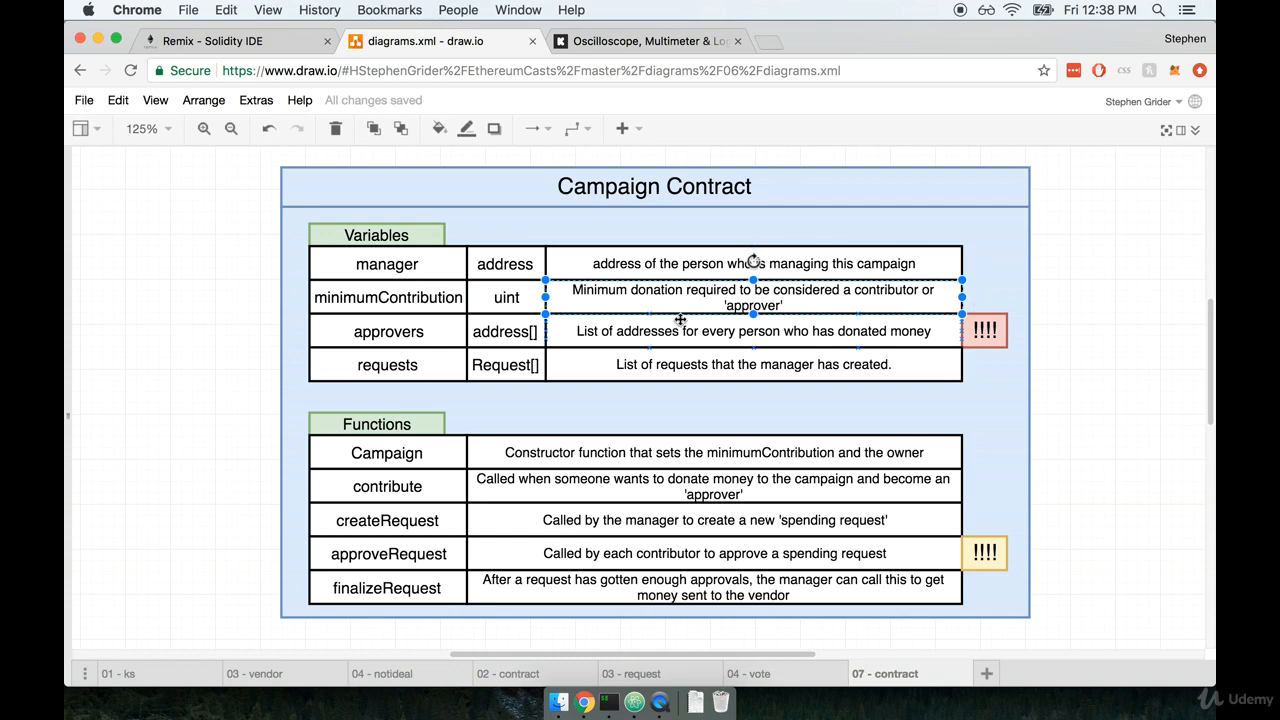
mouse_move(418, 61)
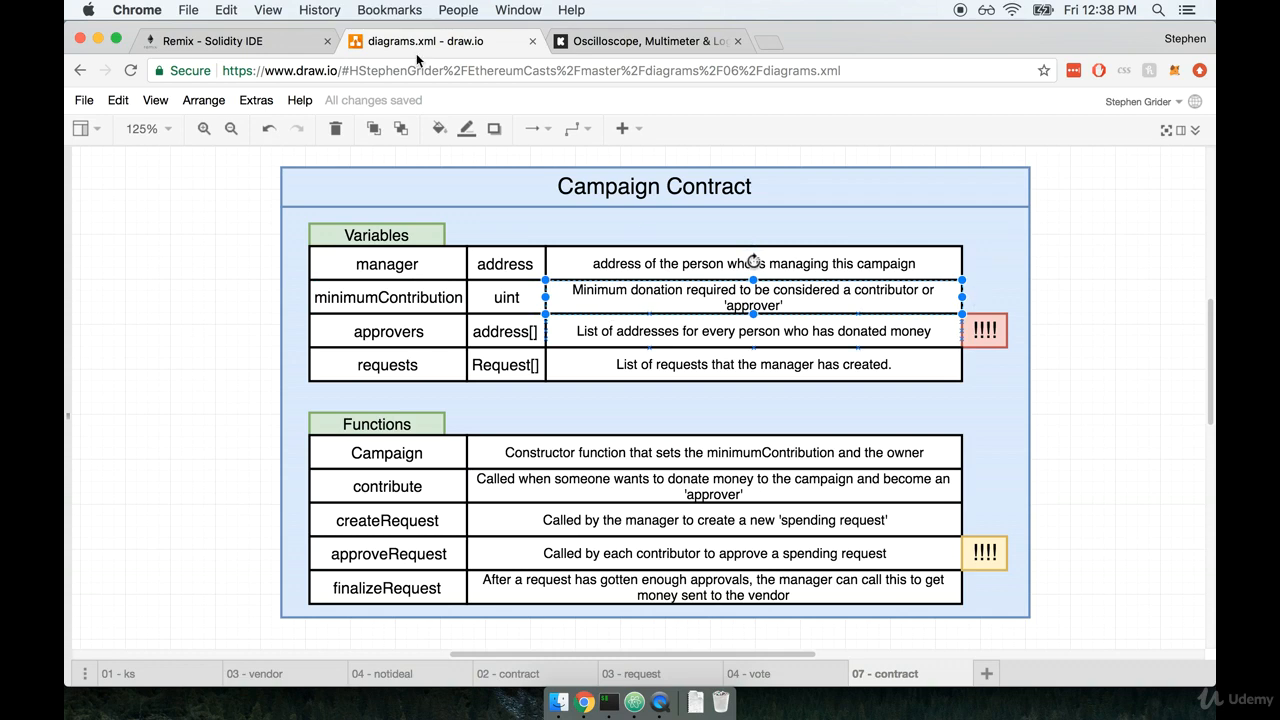
click(213, 41)
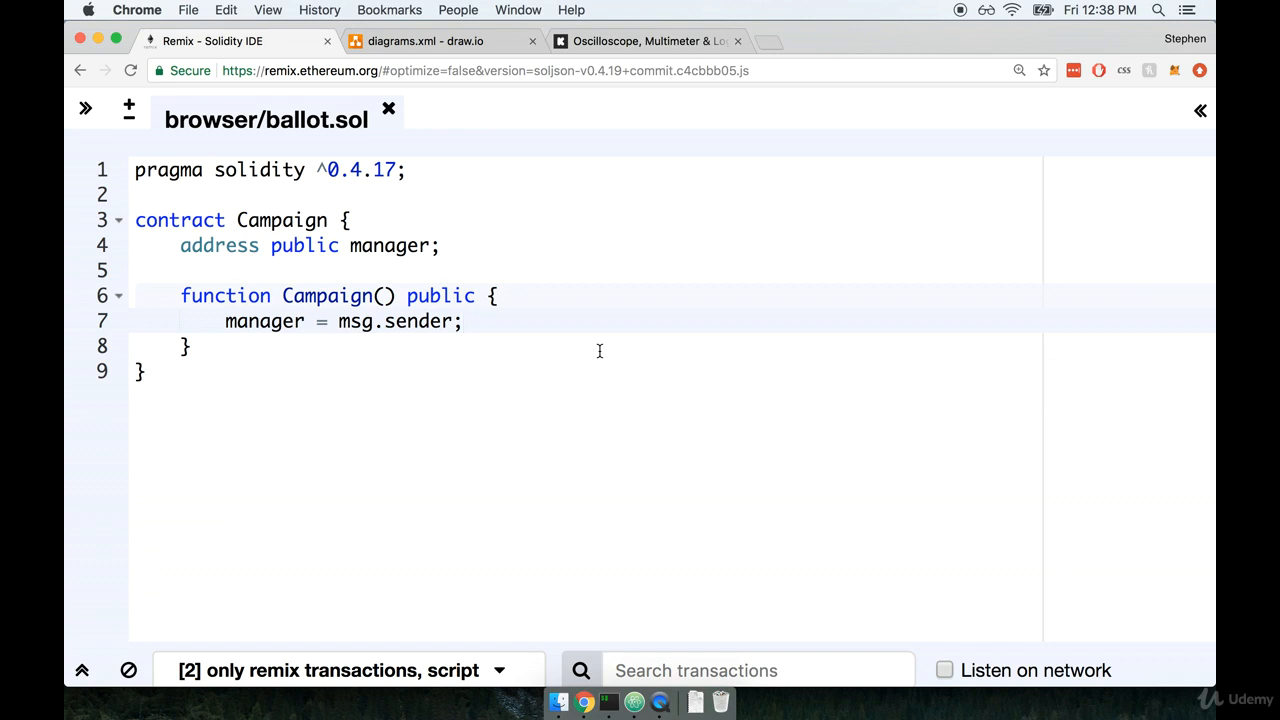
mouse_move(493, 351)
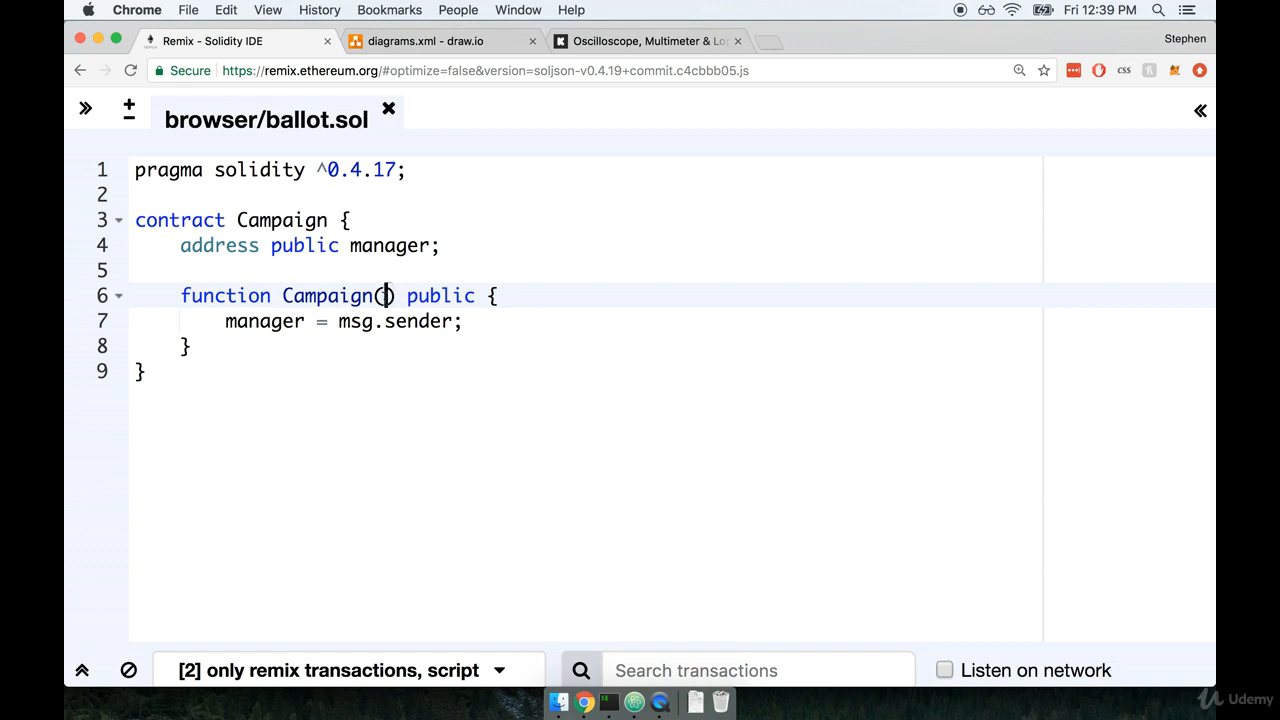
- Add a 'uint minimum' constructor parameter and assign it to minimumContribution
text(uni)
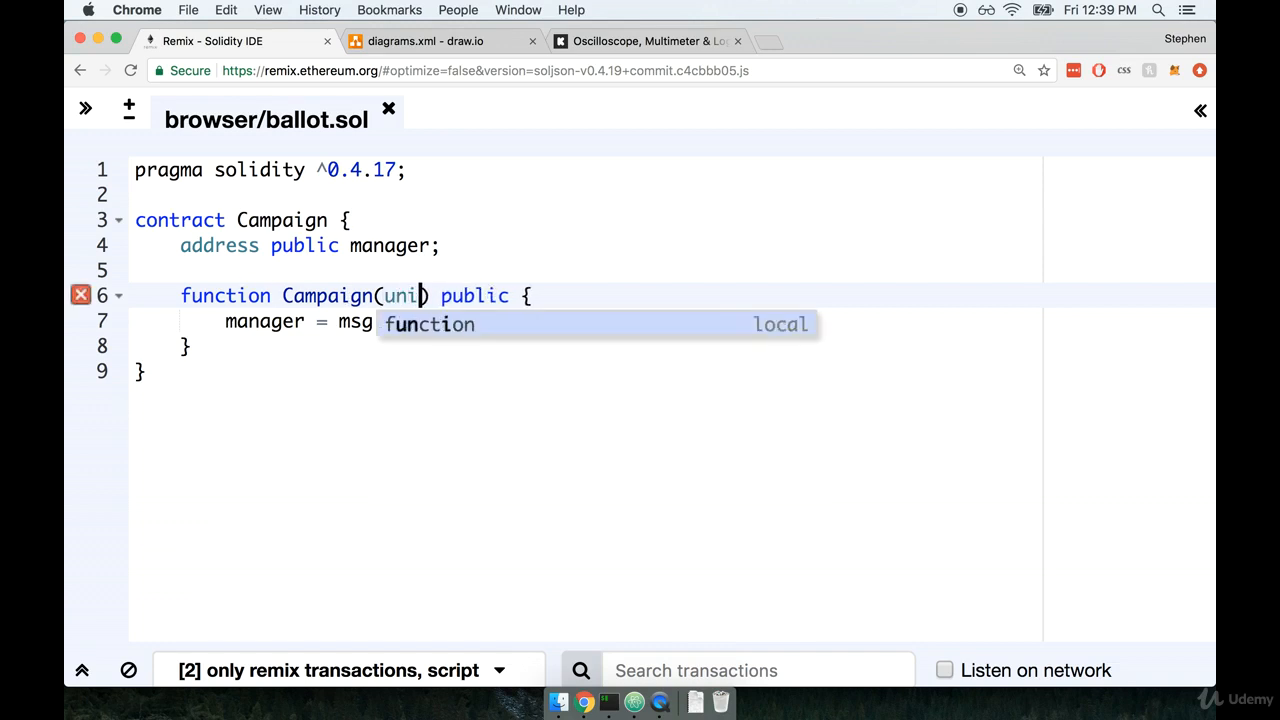
text(t)
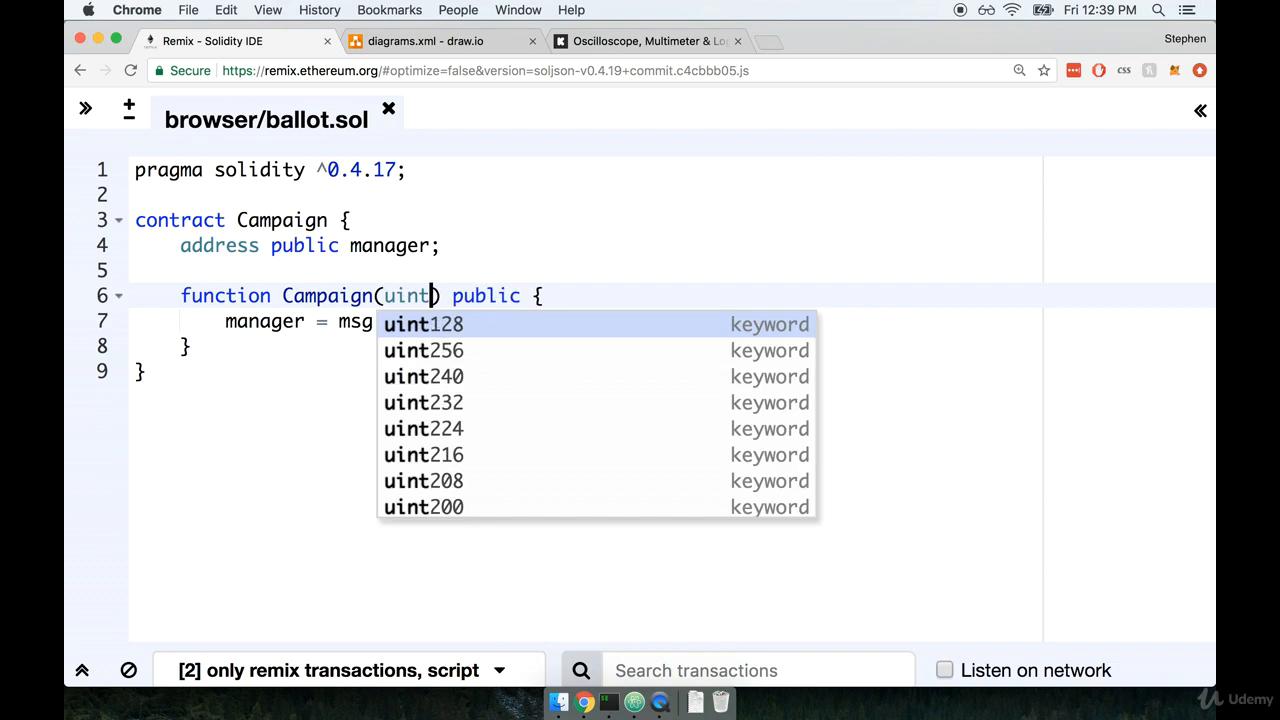
text(minimu)
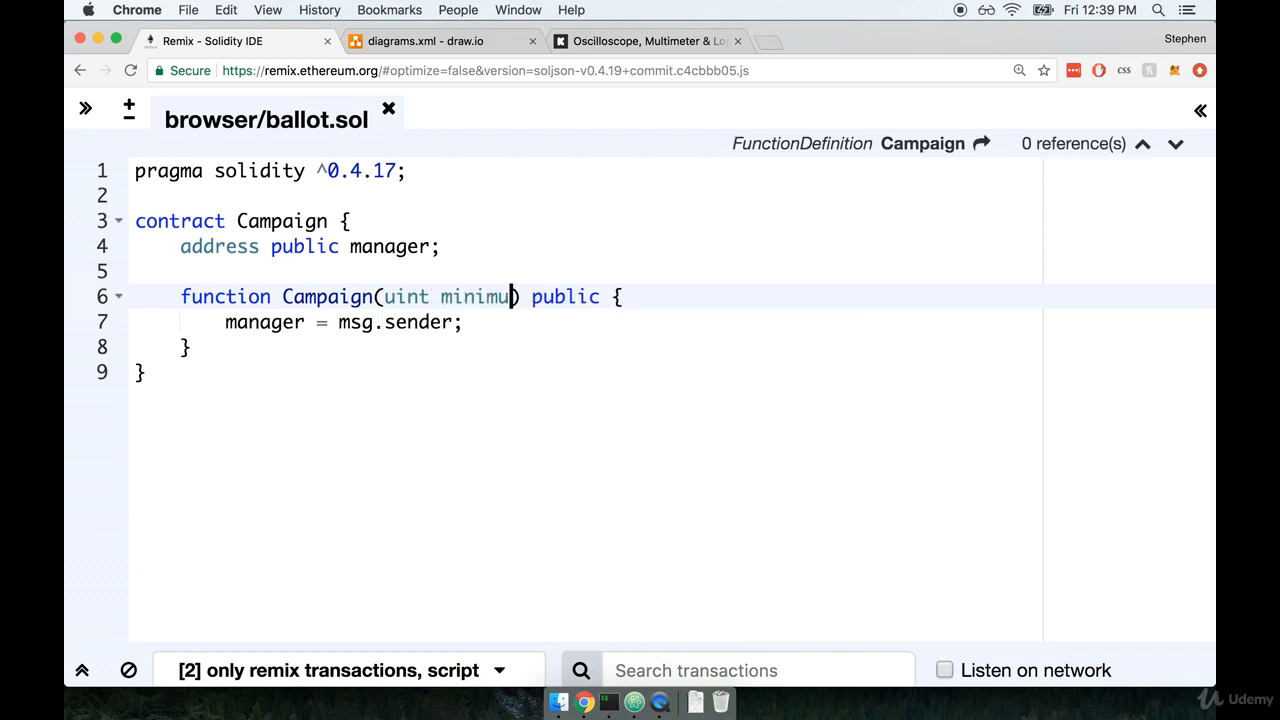
key(Return)
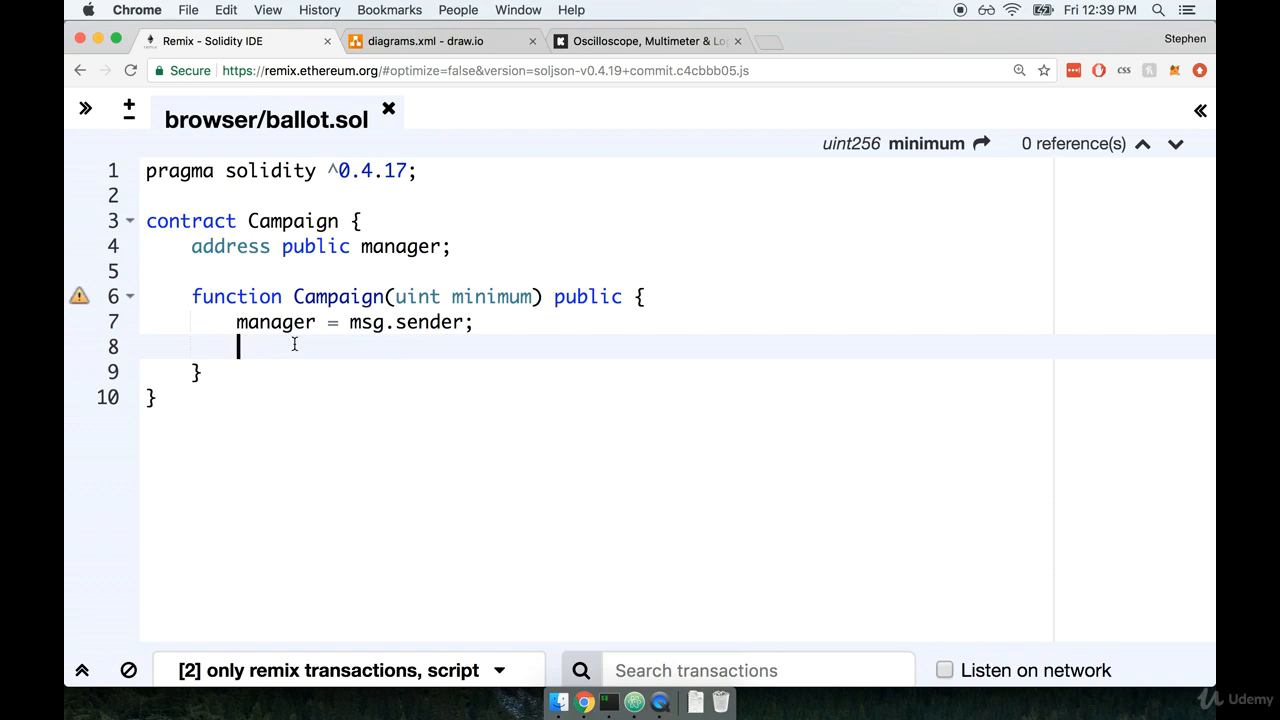
text(minimumContribution = minimum;)
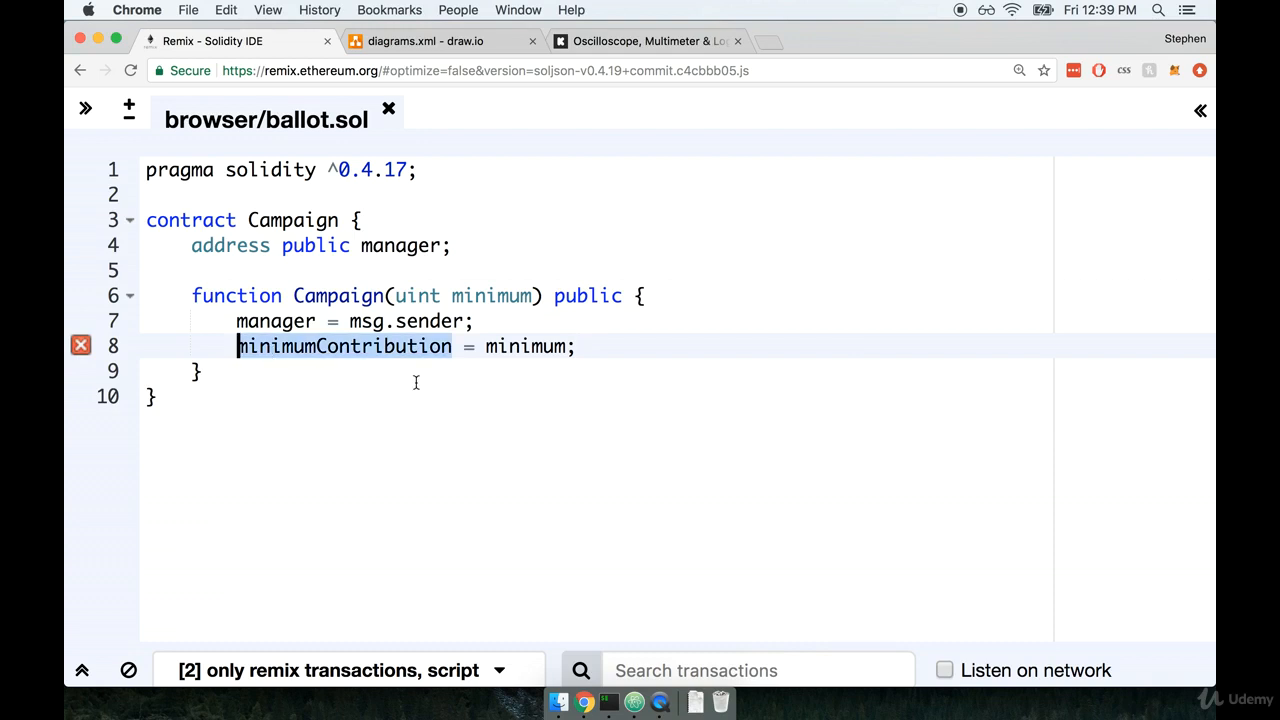
mouse_move(452, 344)
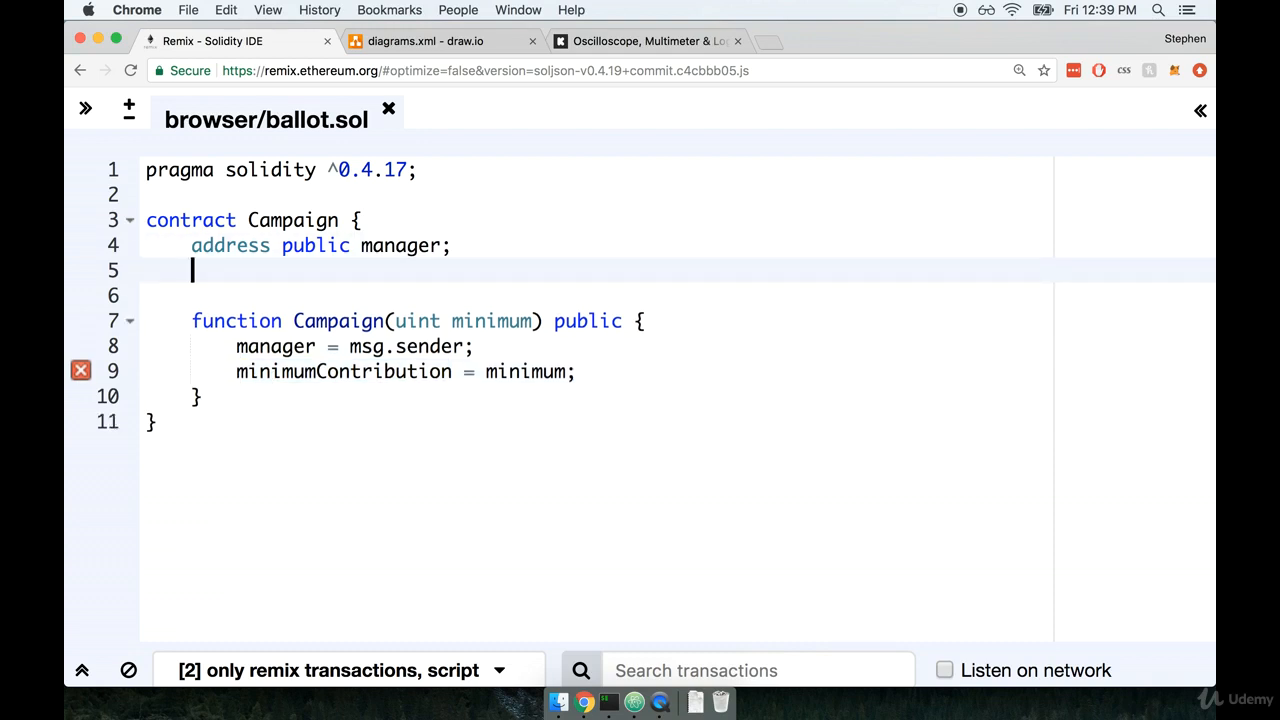
- Declare 'uint public minimumContribution;' and return to the draw.io Campaign Contract diagram
text(un)
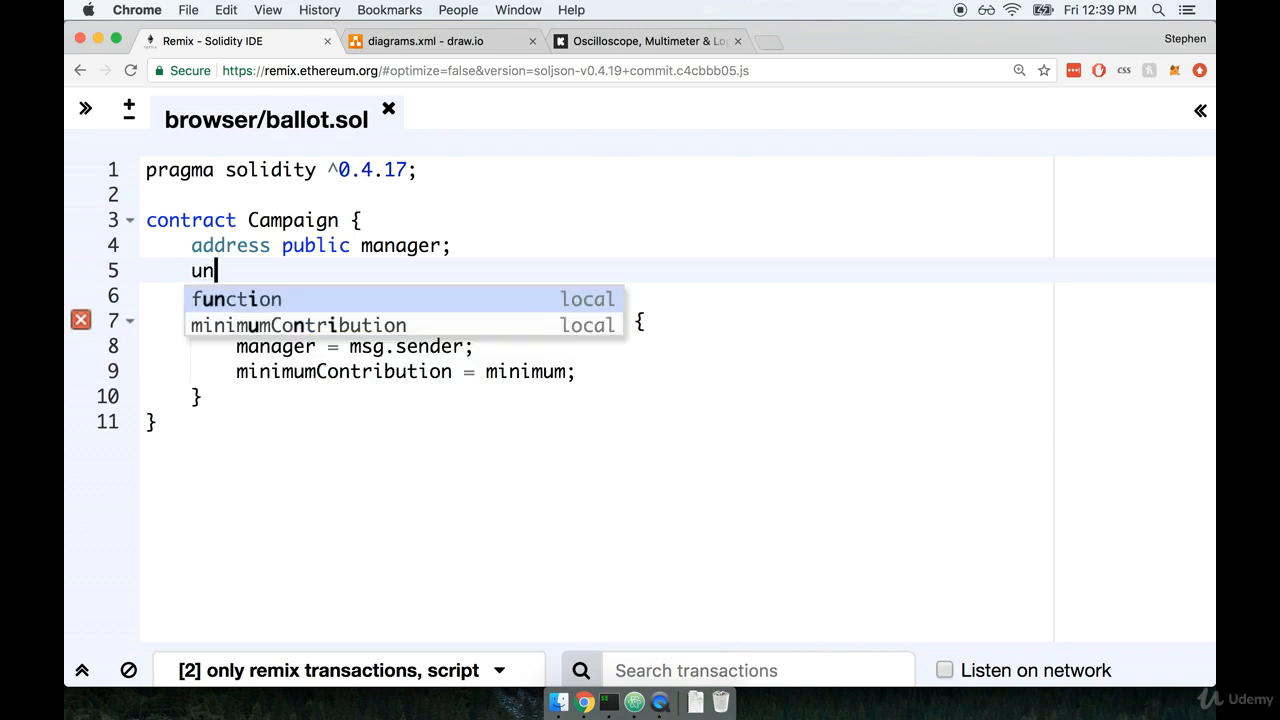
text(int public)
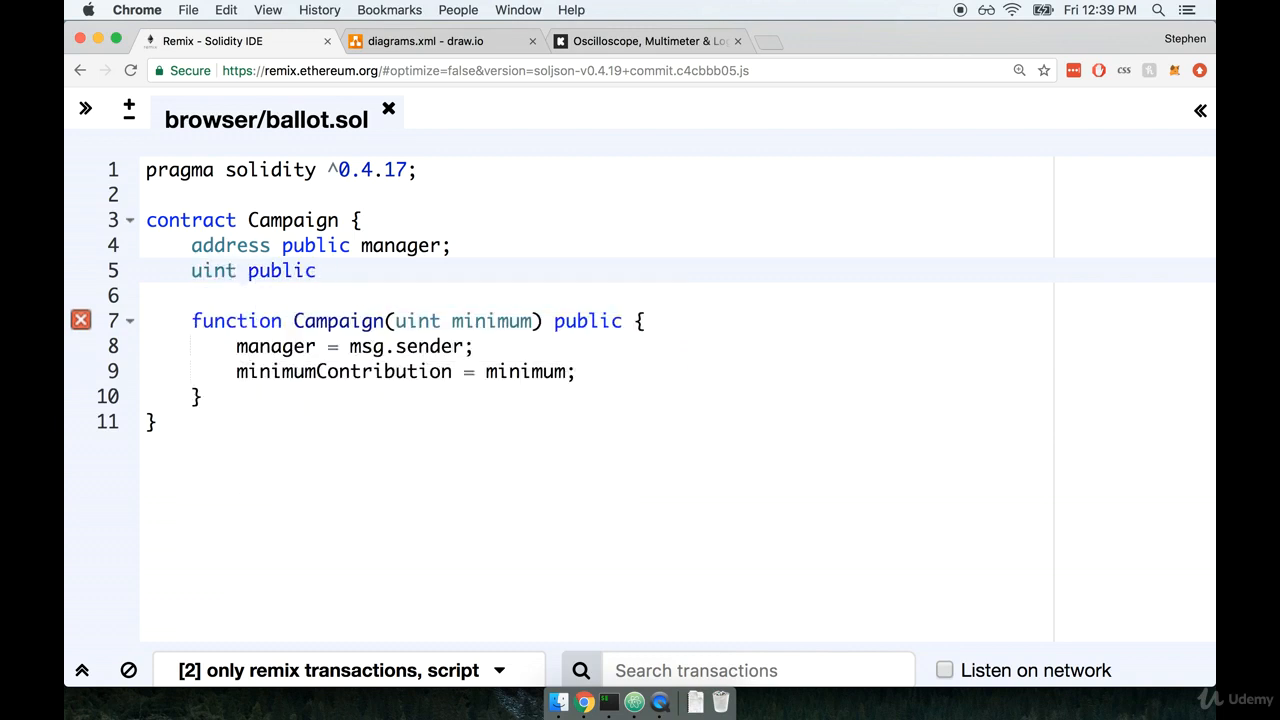
text(minimumContribution;)
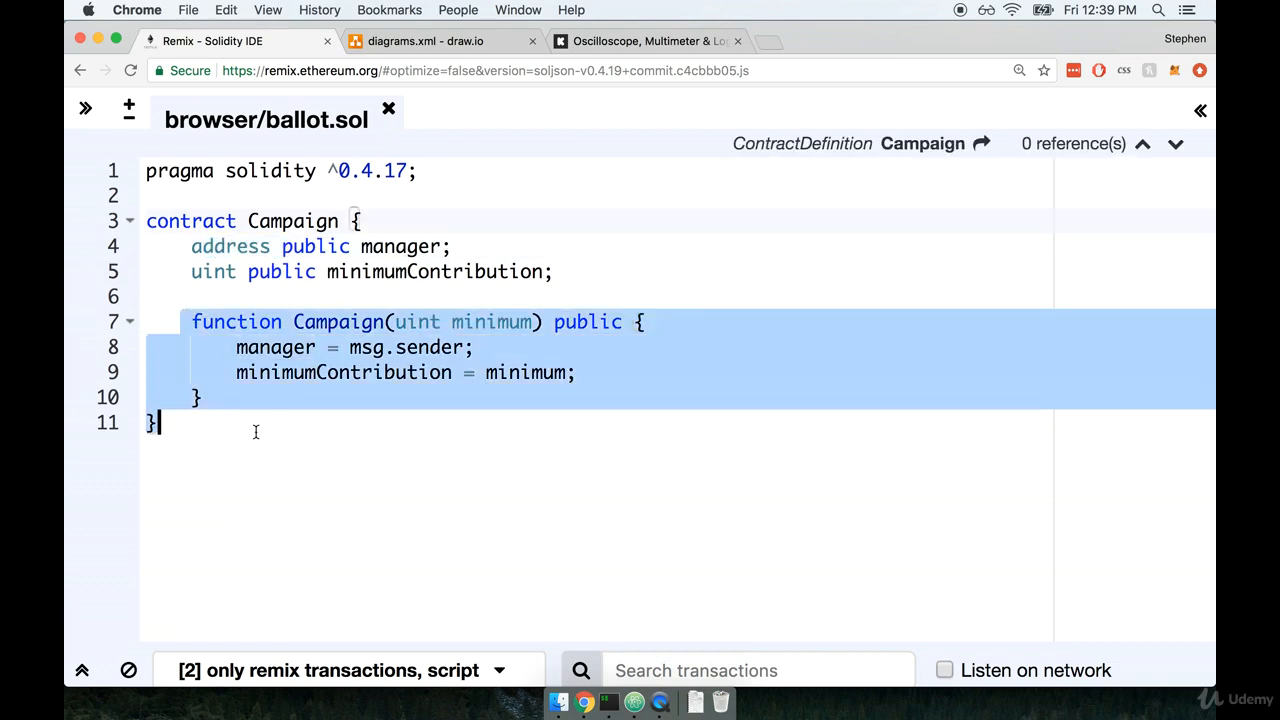
click(541, 222)
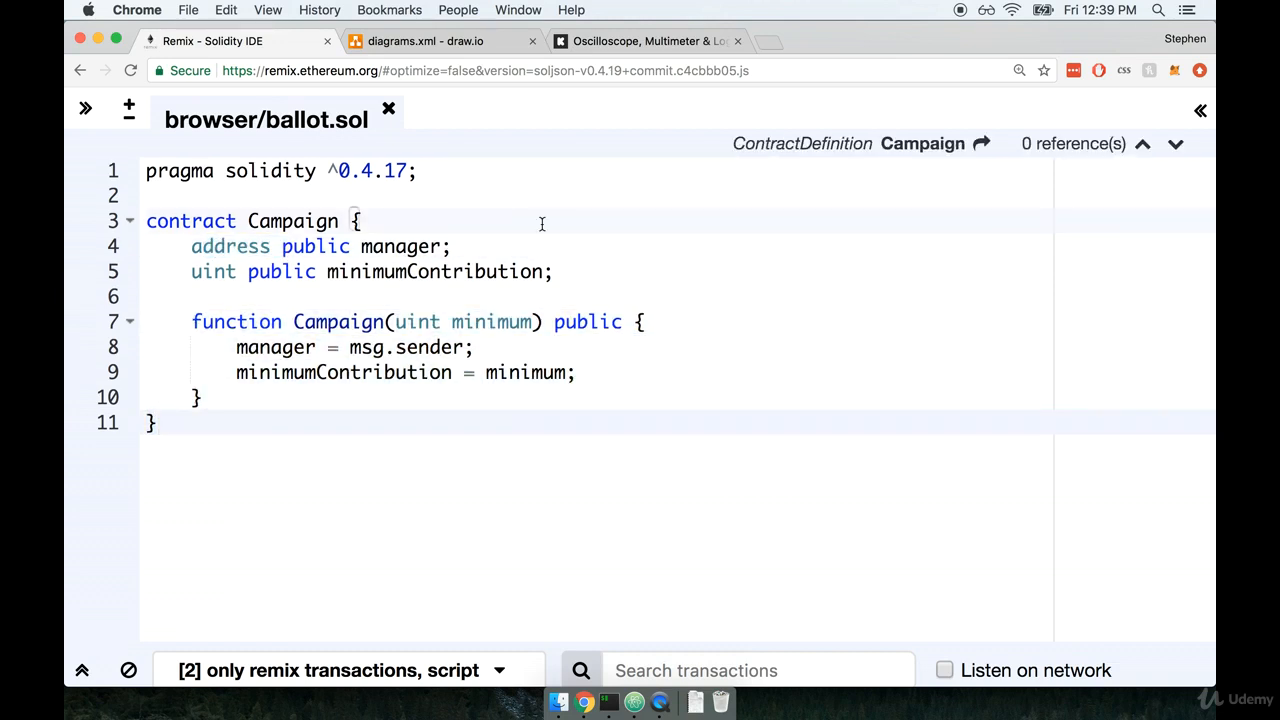
click(440, 41)
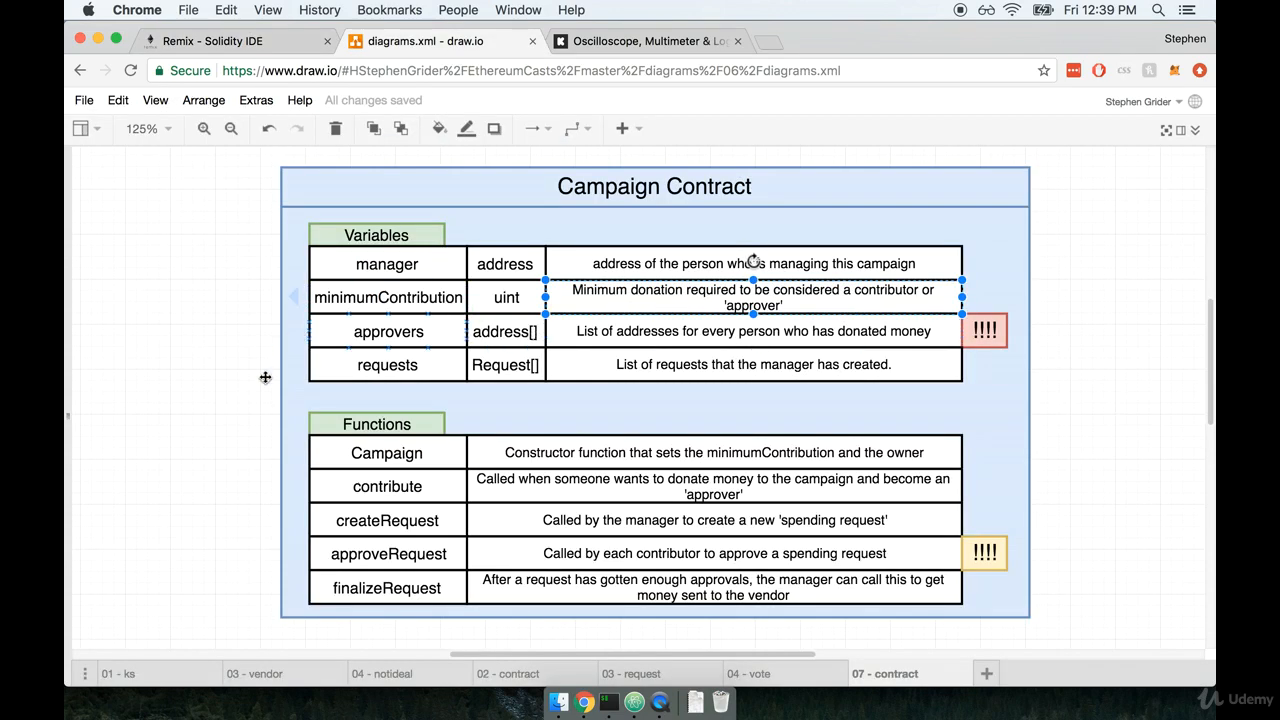
mouse_move(230, 472)
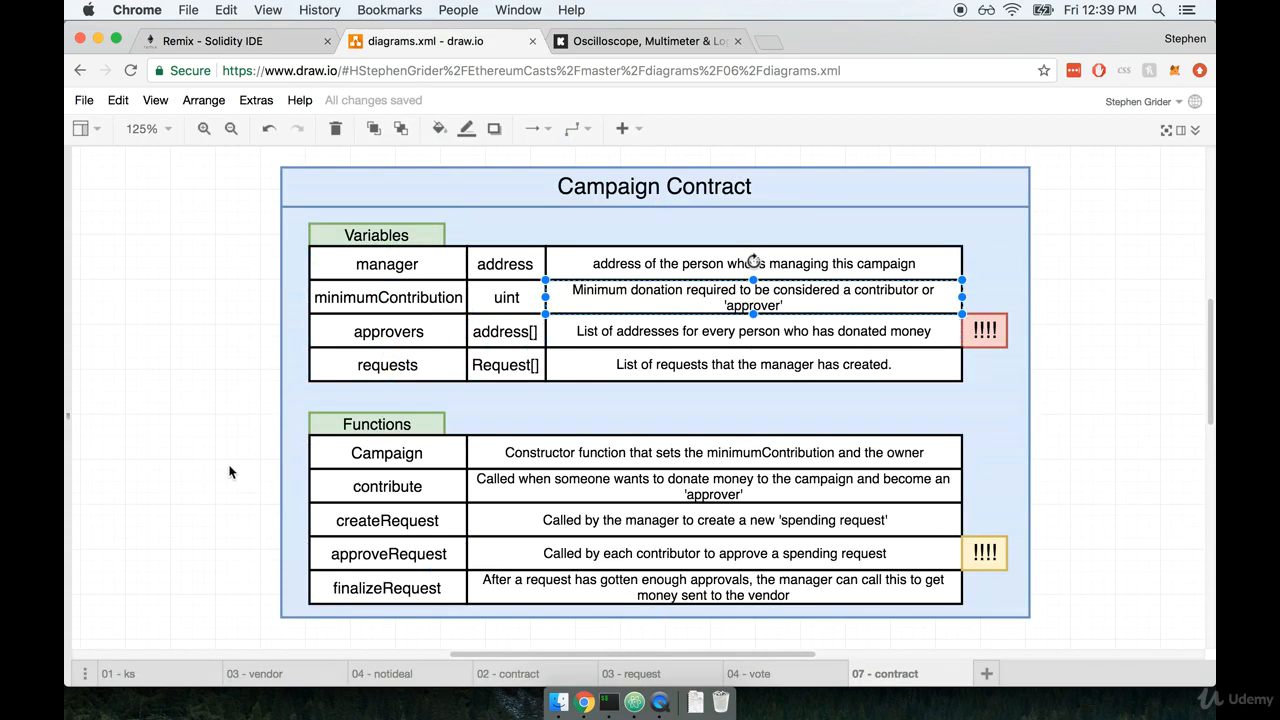